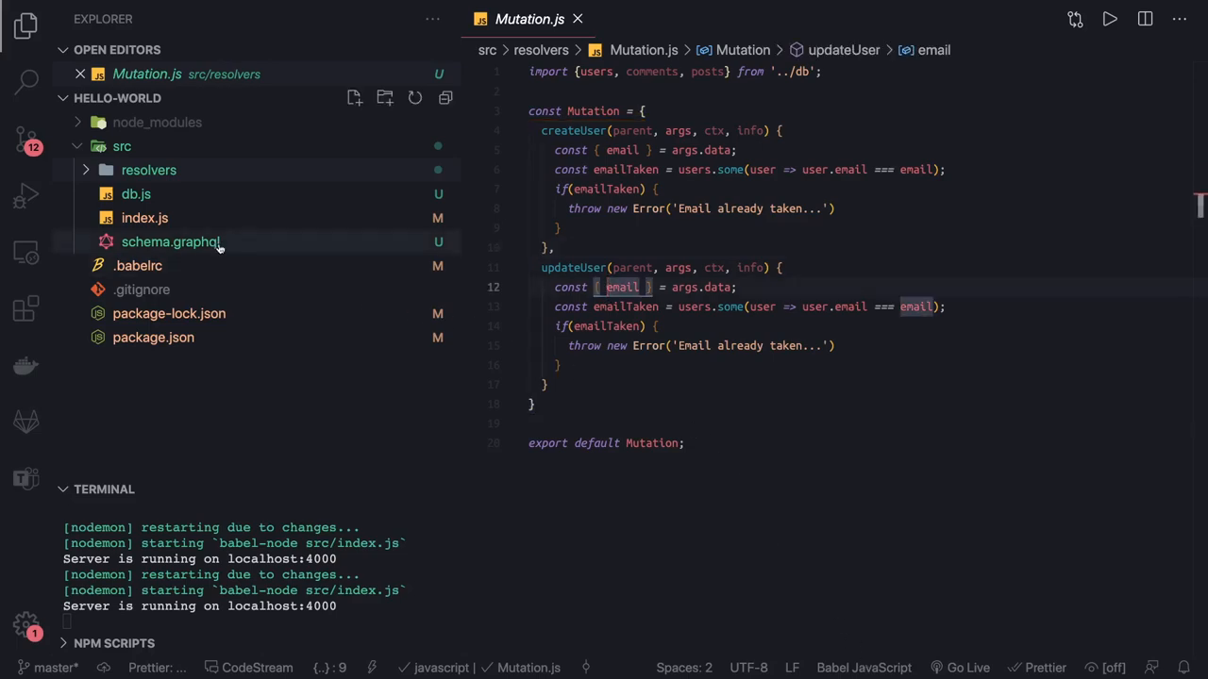
# Step: Look through schema.graphql, db.js and index.js, ending back on the schema file
pyautogui.click(170, 241)
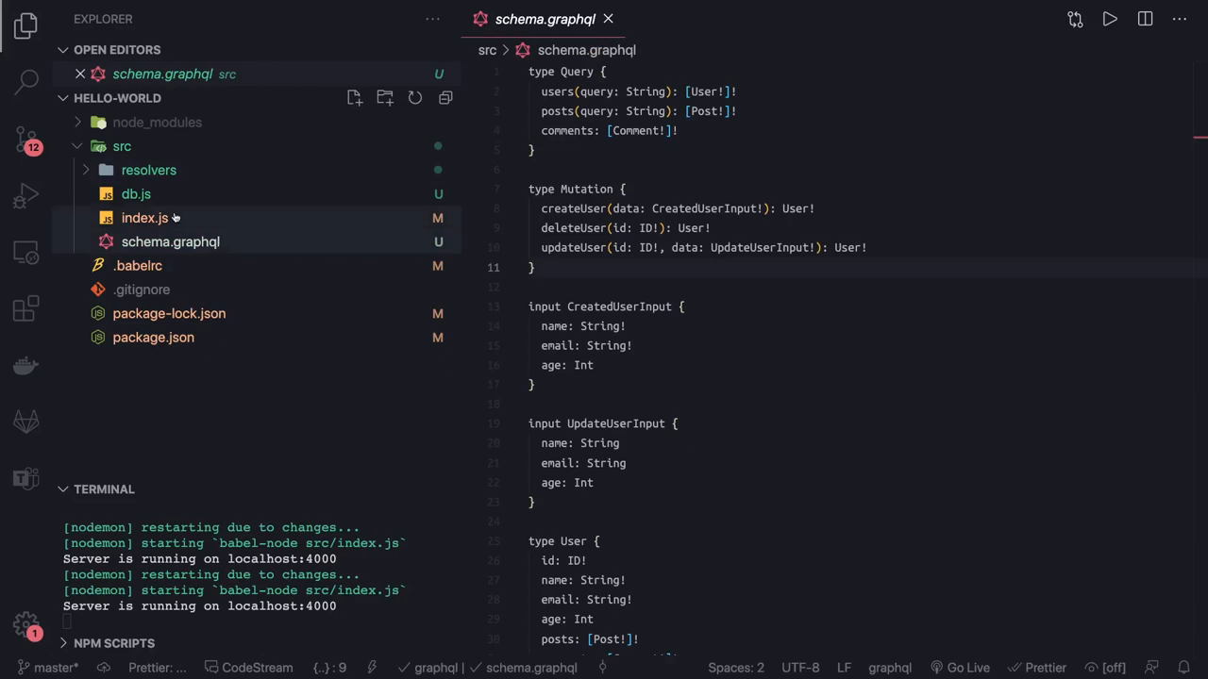
pyautogui.click(135, 193)
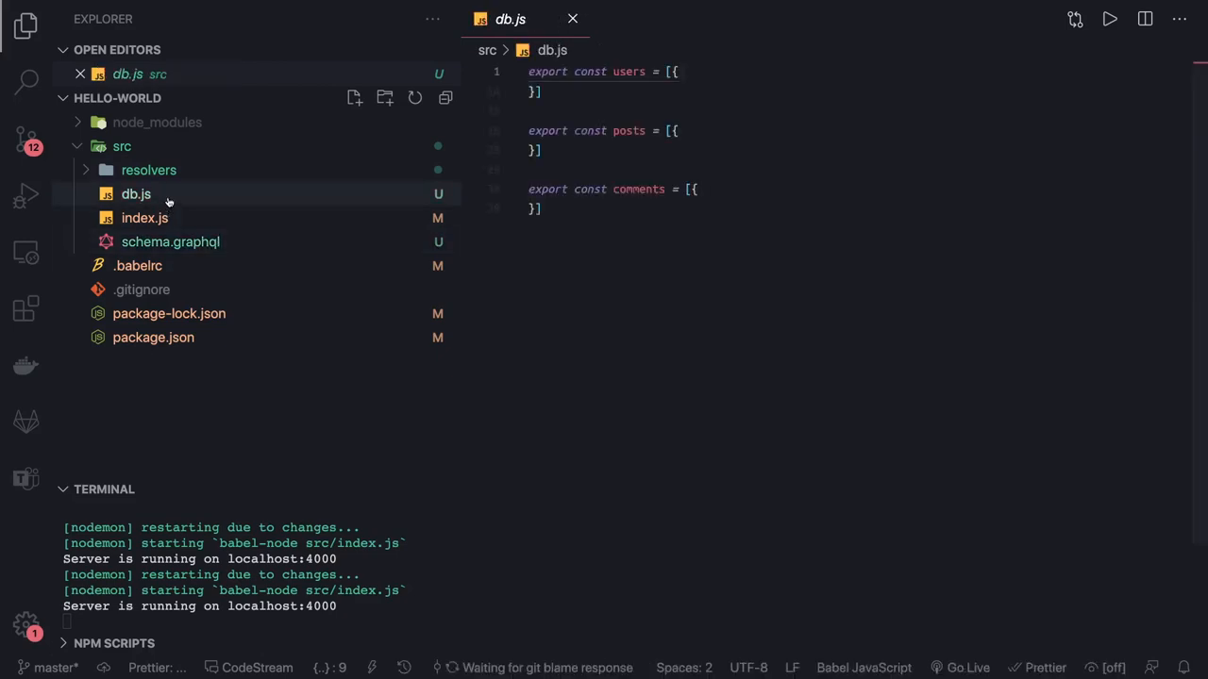
pyautogui.click(144, 219)
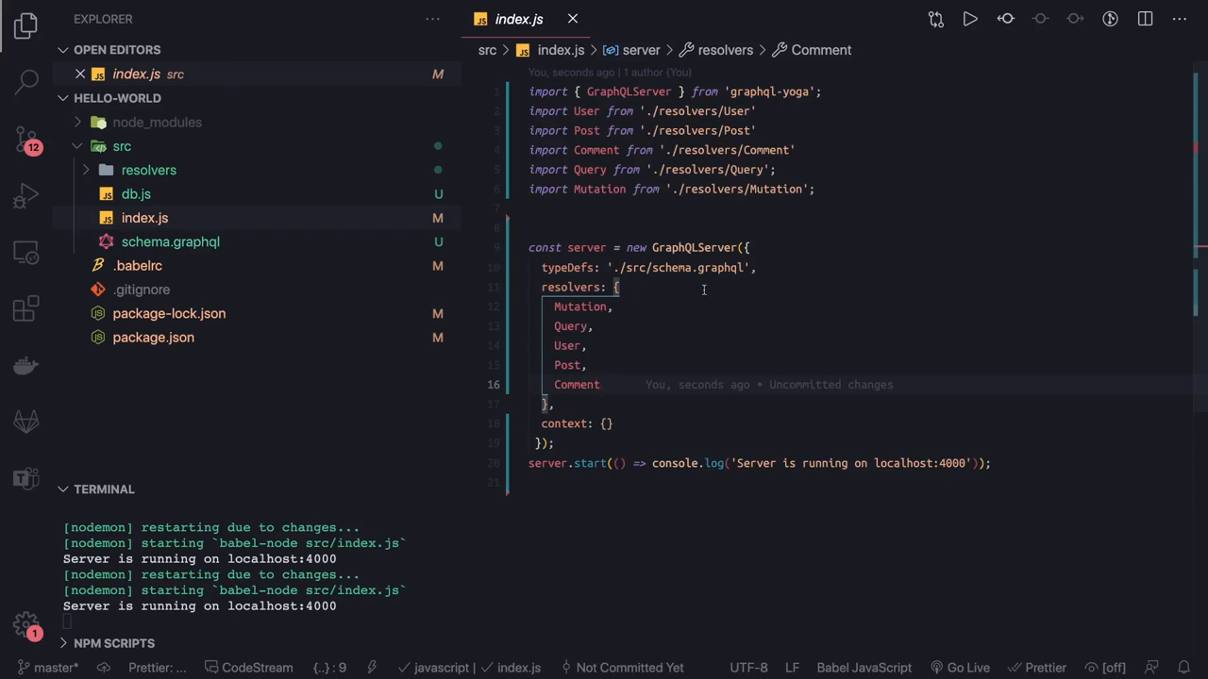
pyautogui.click(170, 241)
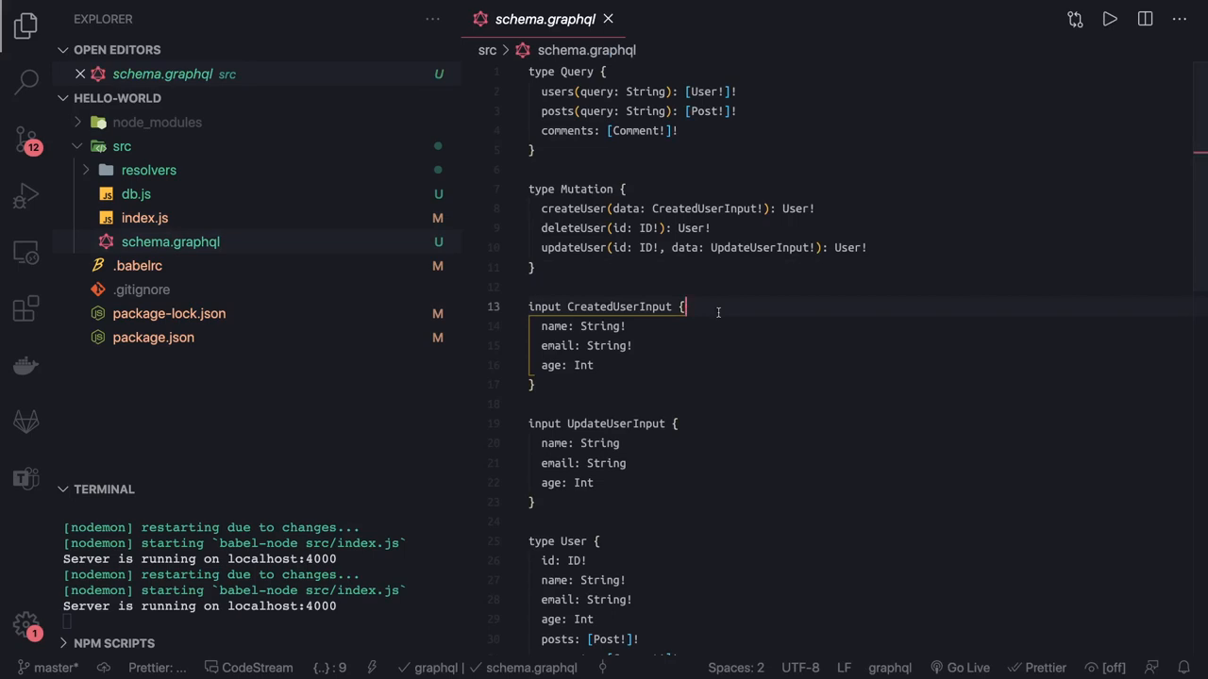
pyautogui.moveTo(579, 266)
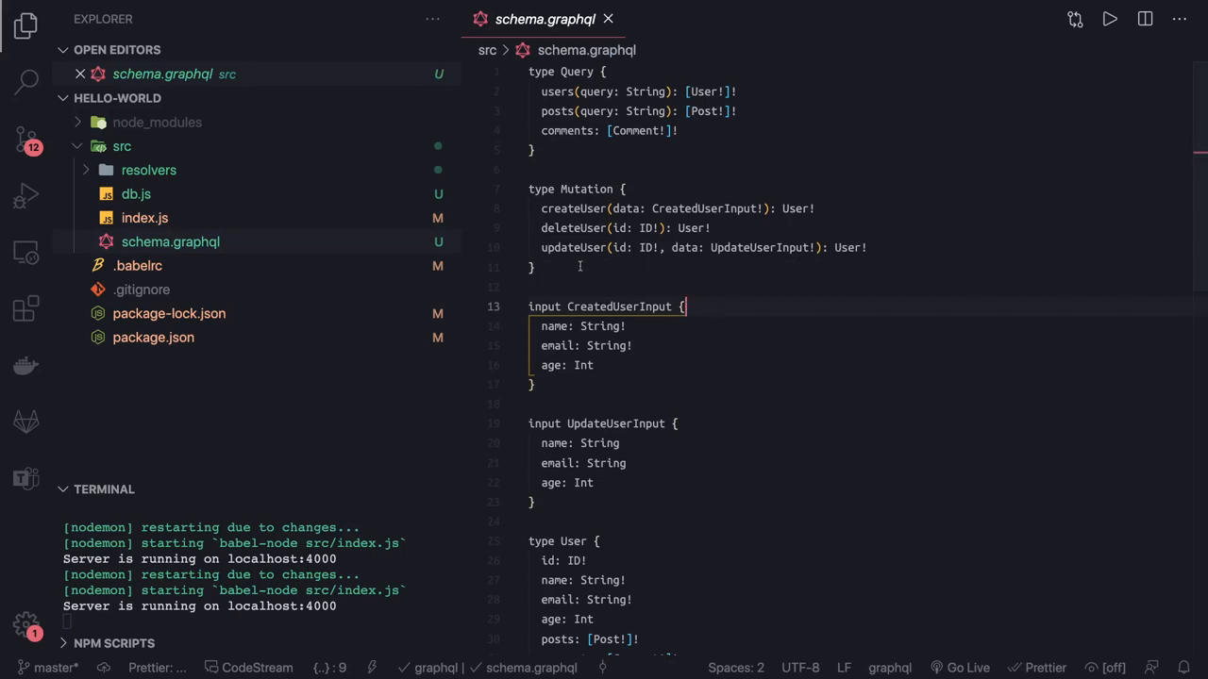
pyautogui.click(147, 170)
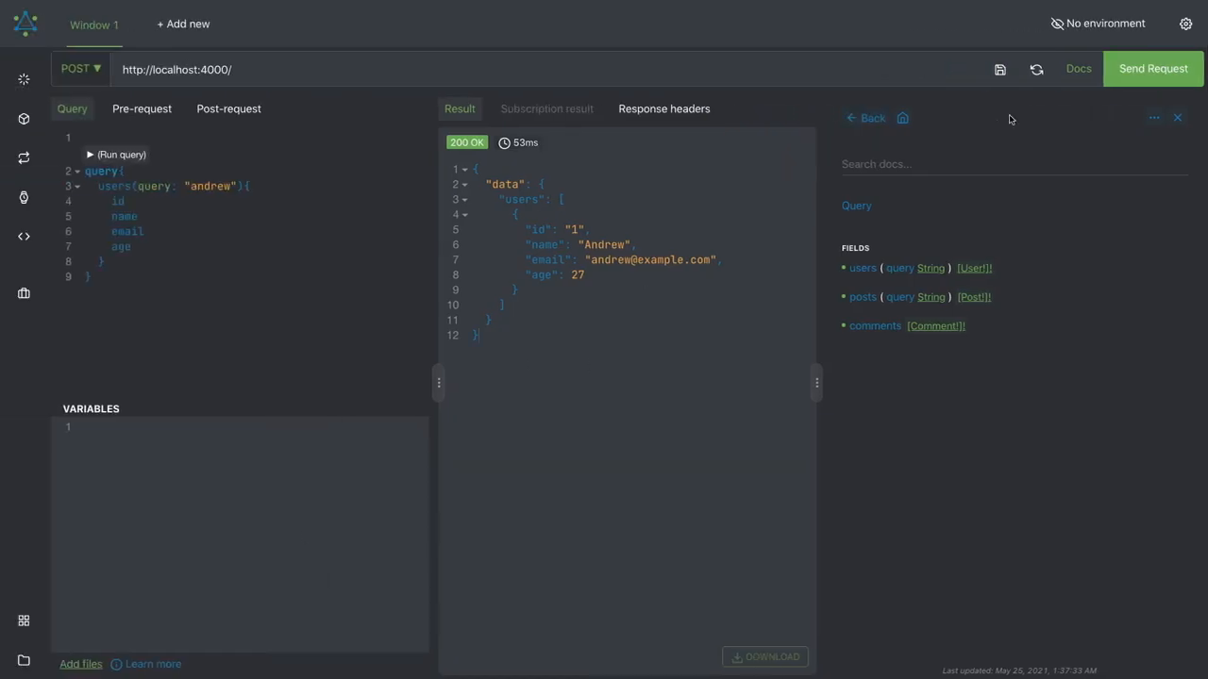
pyautogui.moveTo(863, 268)
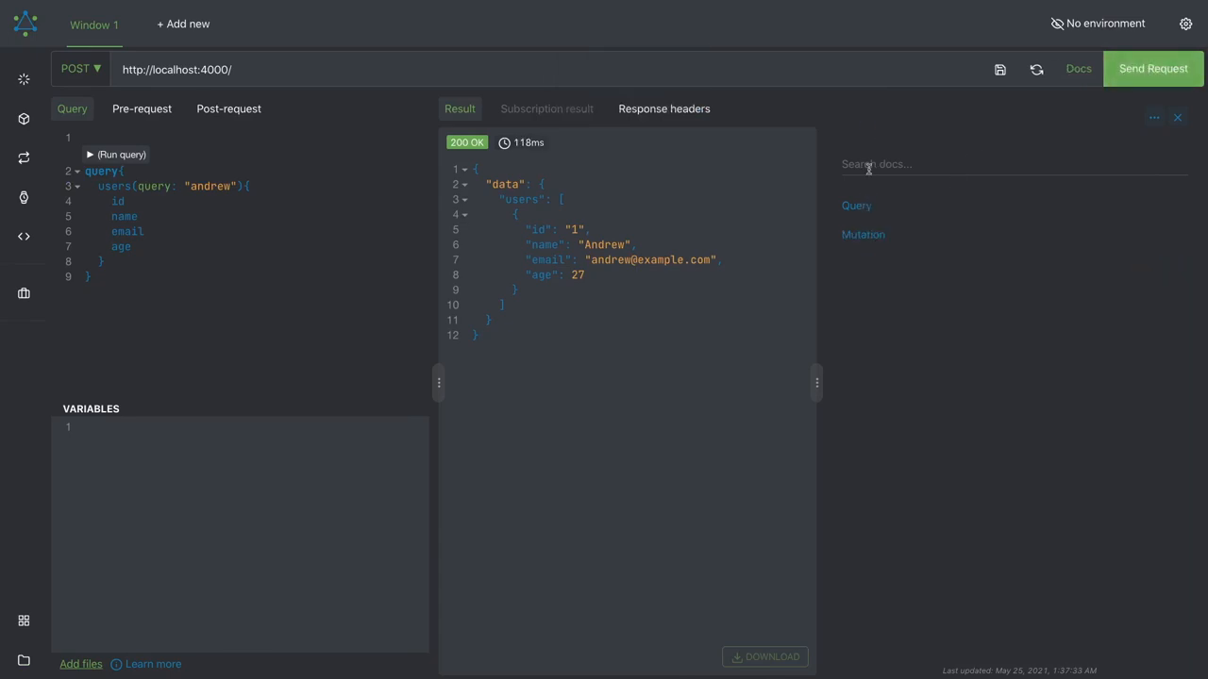
# Step: Explore the Mutation and CreatedUserInput docs and insert a createUser mutation in place of the users query
pyautogui.click(861, 234)
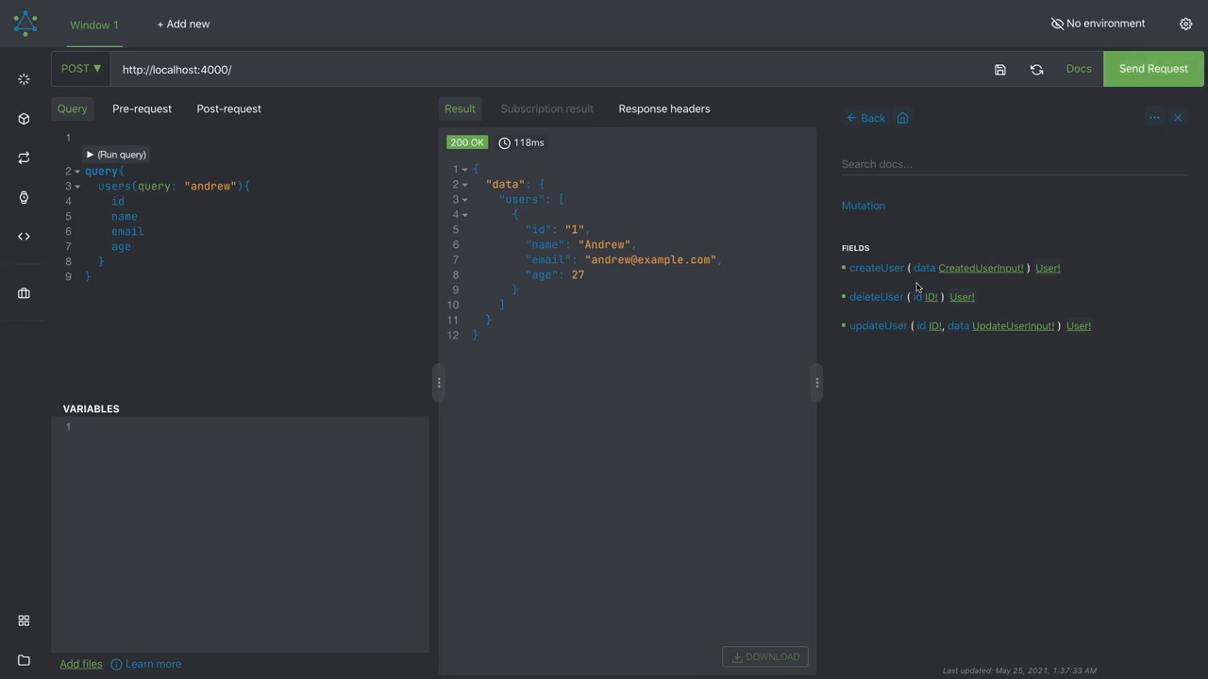
pyautogui.moveTo(925, 314)
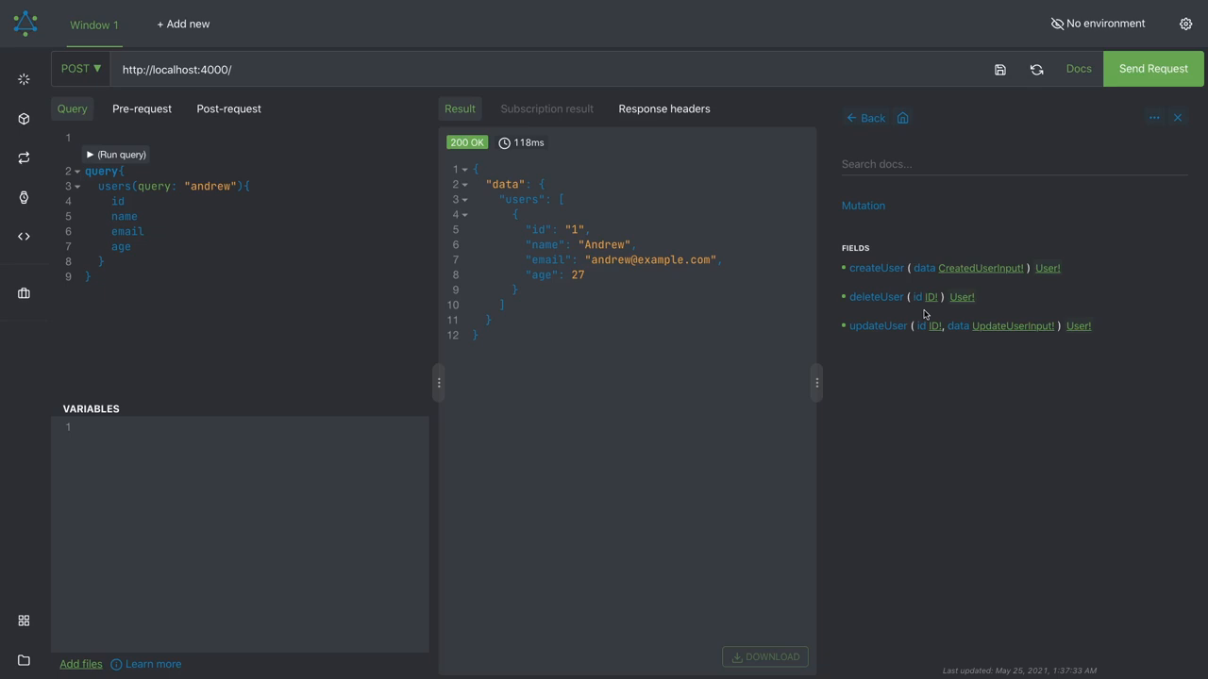
pyautogui.moveTo(988, 272)
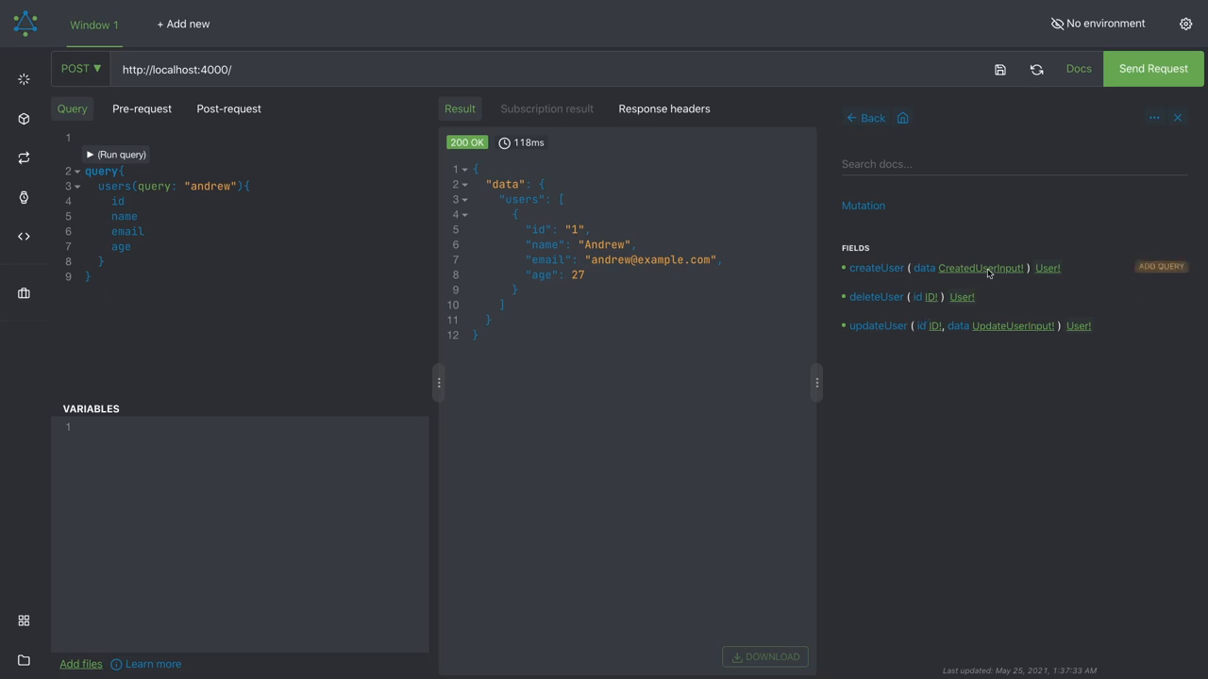
pyautogui.click(980, 268)
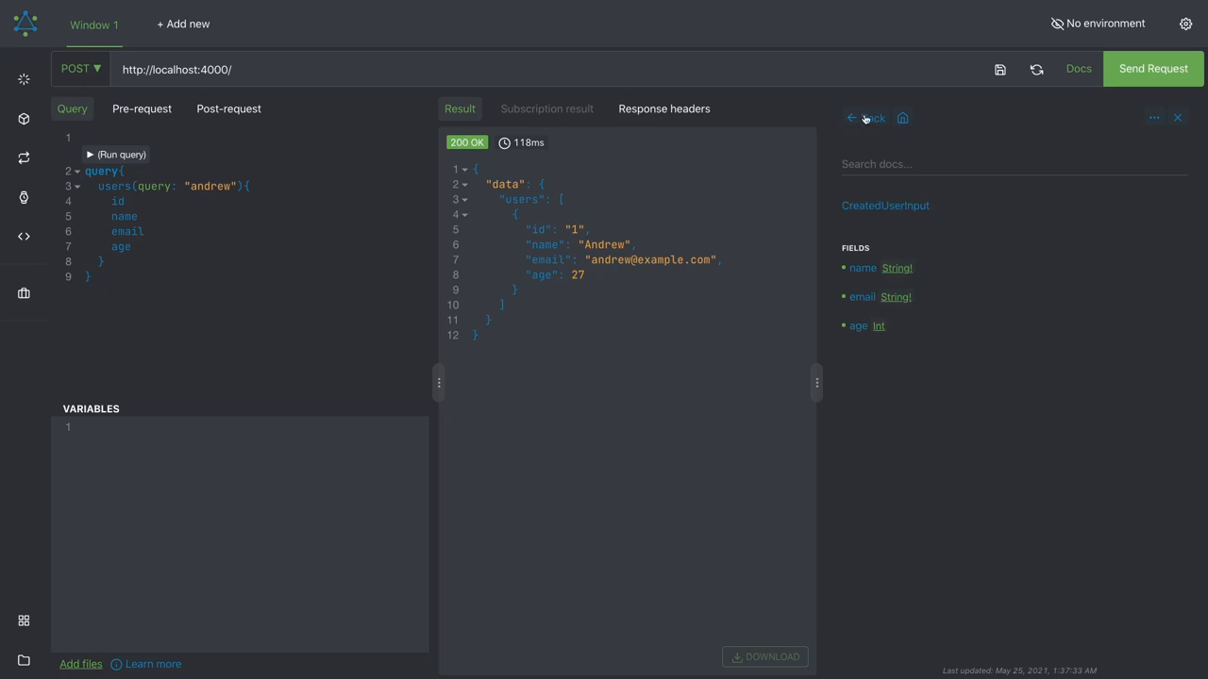
pyautogui.click(852, 117)
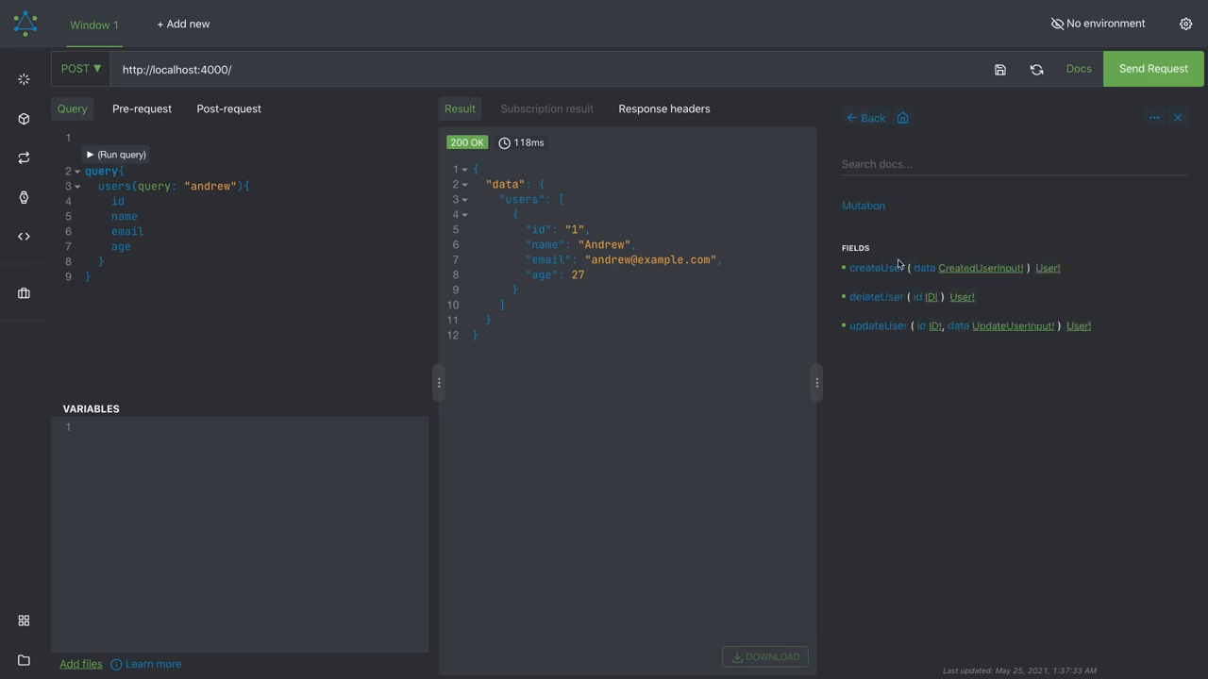
pyautogui.press('ctrl+a')
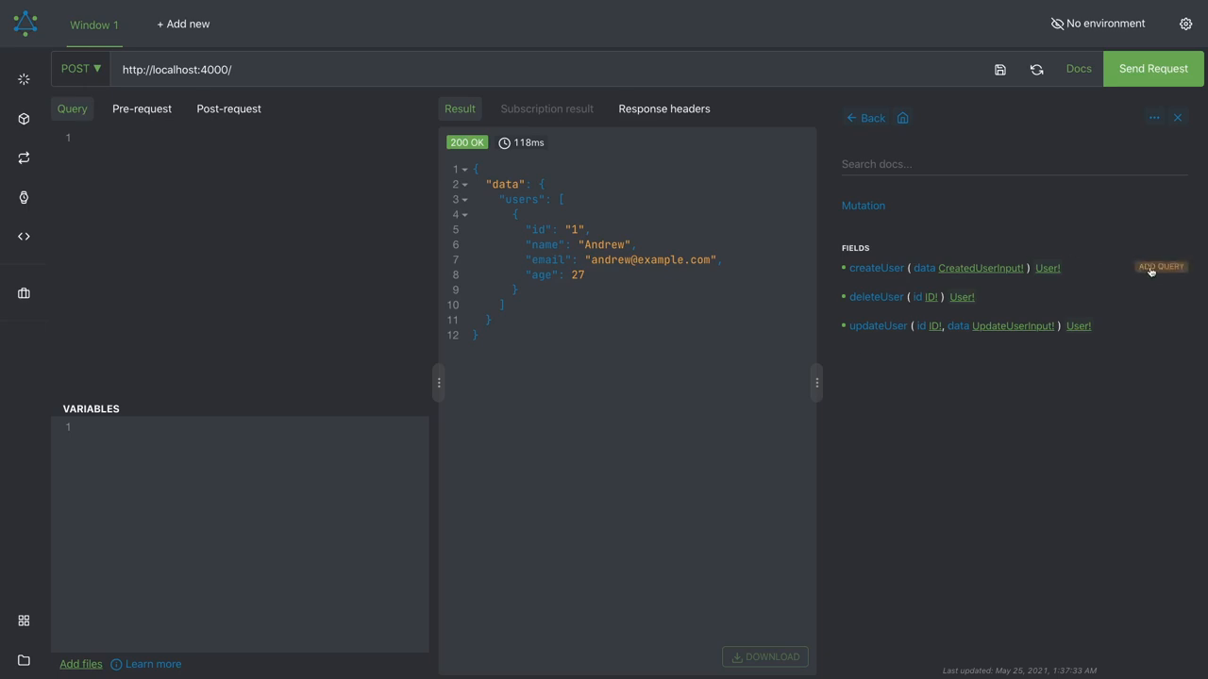
pyautogui.click(1159, 268)
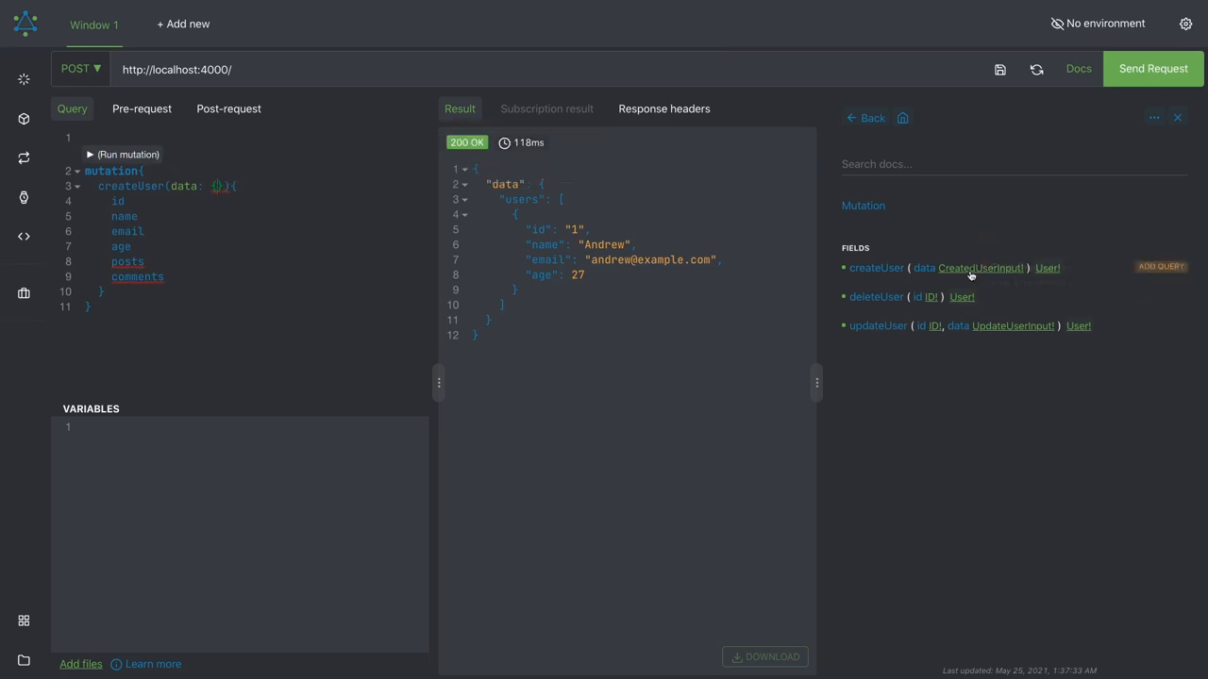
# Step: Check the CreatedUserInput fields again, then clear the query editor and return to the docs root
pyautogui.click(982, 268)
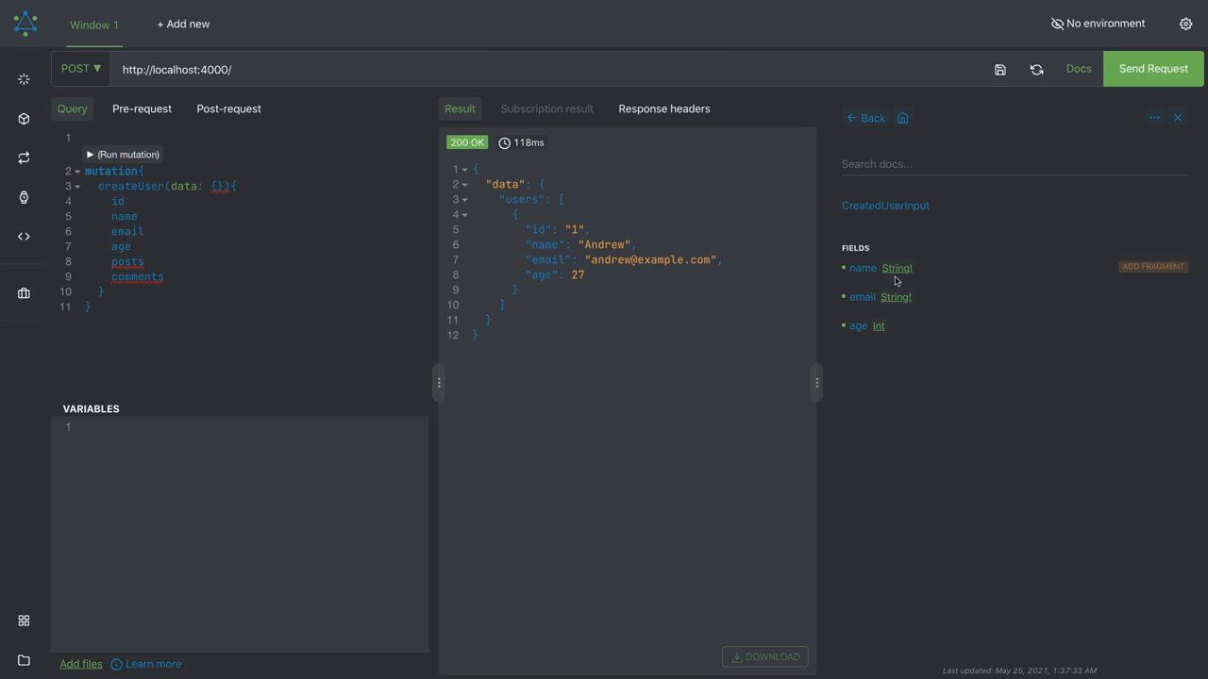
pyautogui.moveTo(872, 353)
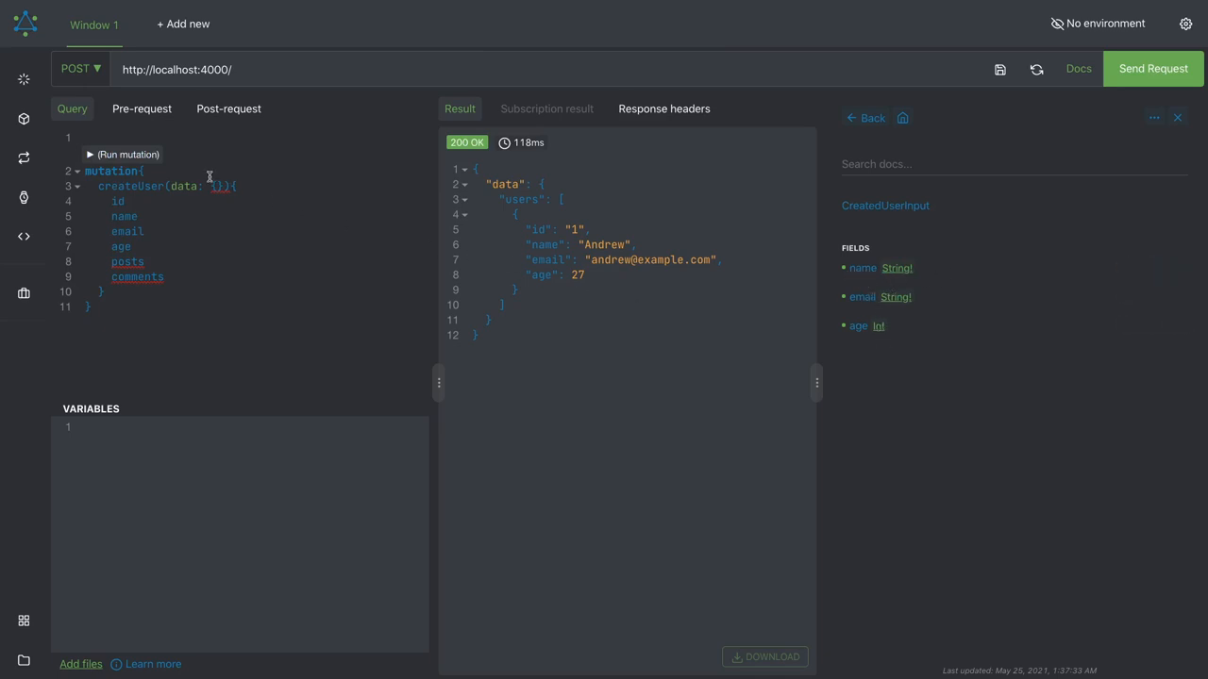
pyautogui.moveTo(133, 245); pyautogui.dragTo(165, 275)
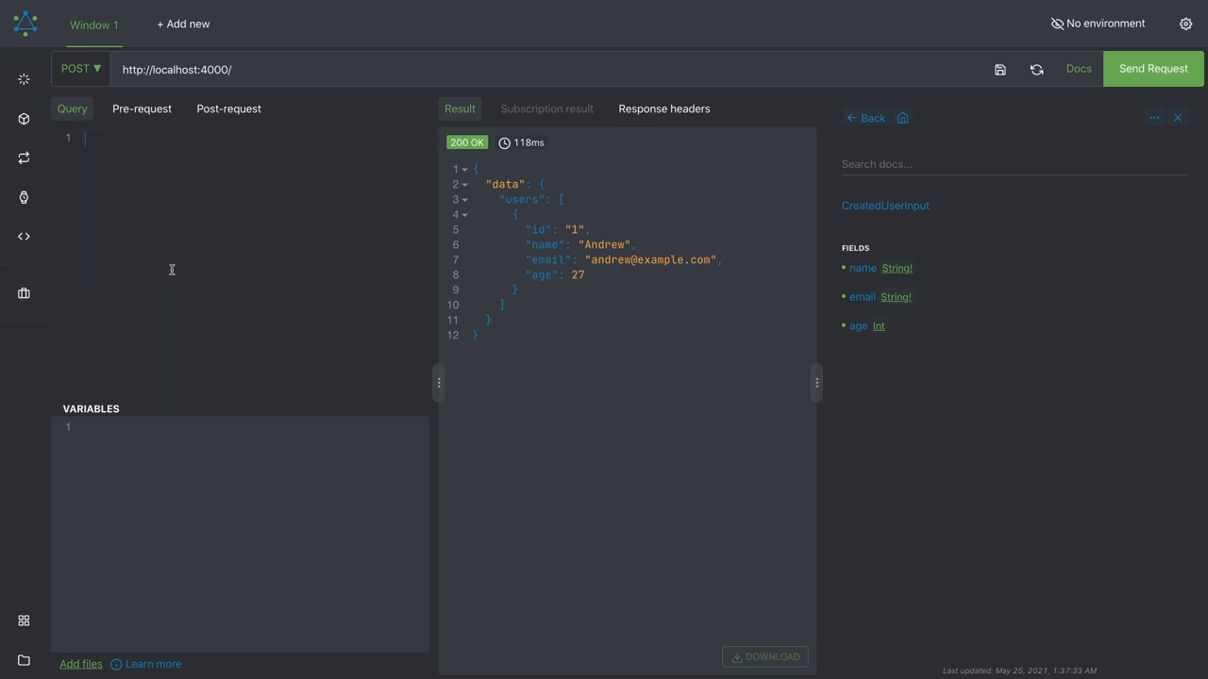
pyautogui.rightClick(866, 117)
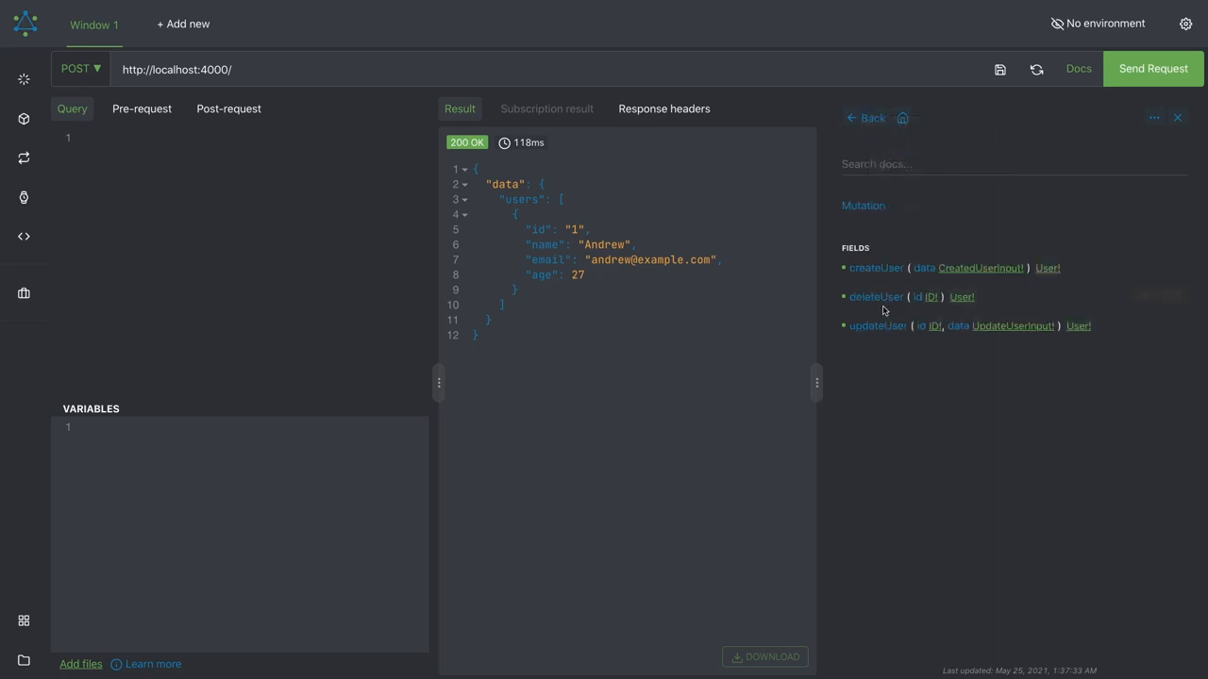
pyautogui.click(865, 117)
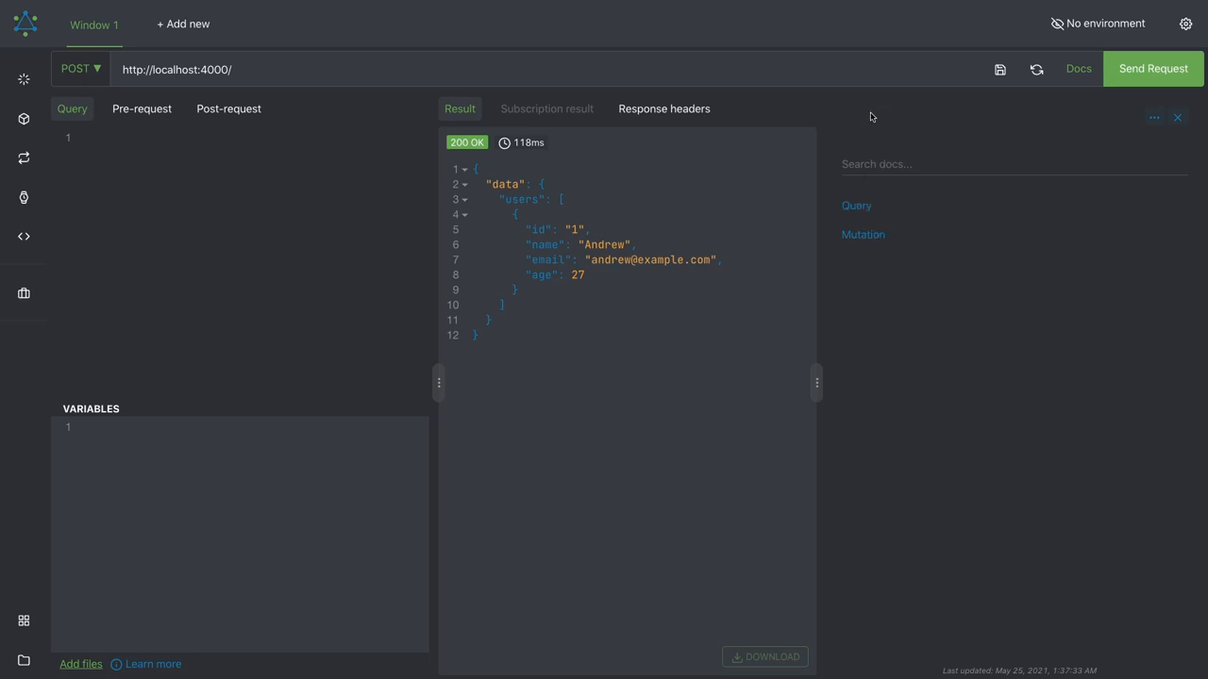
pyautogui.click(857, 206)
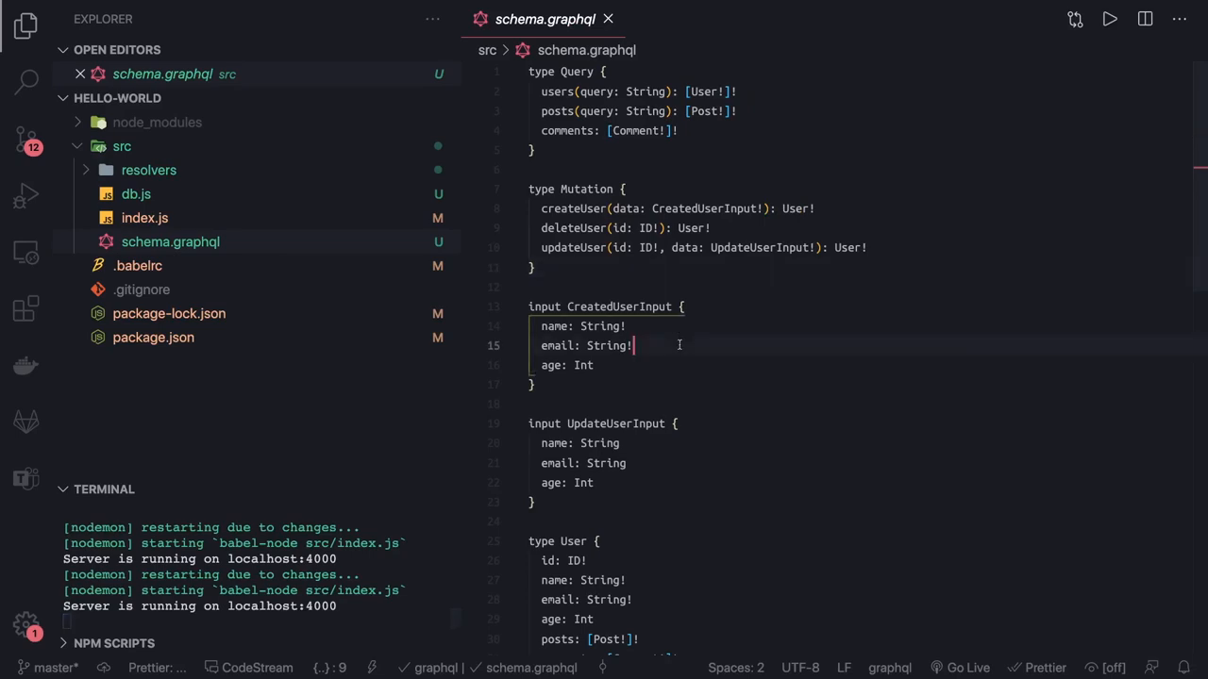
pyautogui.moveTo(144, 219)
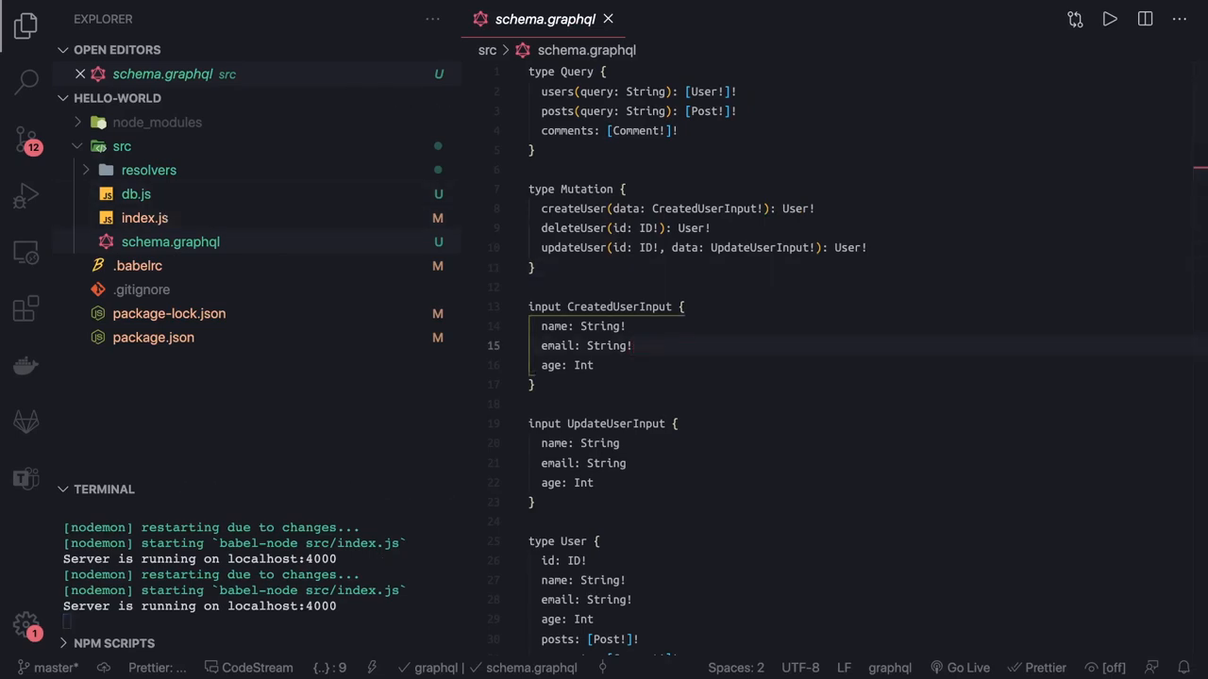
# Step: Open resolvers/Comment.js and select the args parameter of its author resolver
pyautogui.click(147, 170)
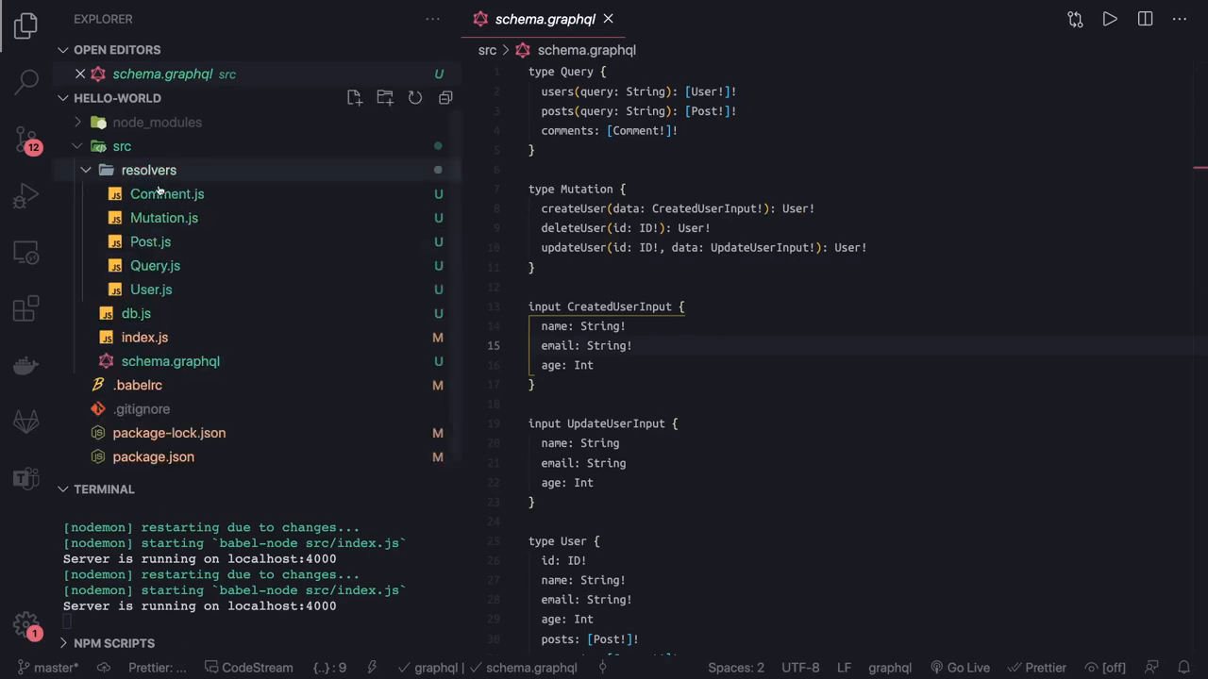
pyautogui.click(166, 193)
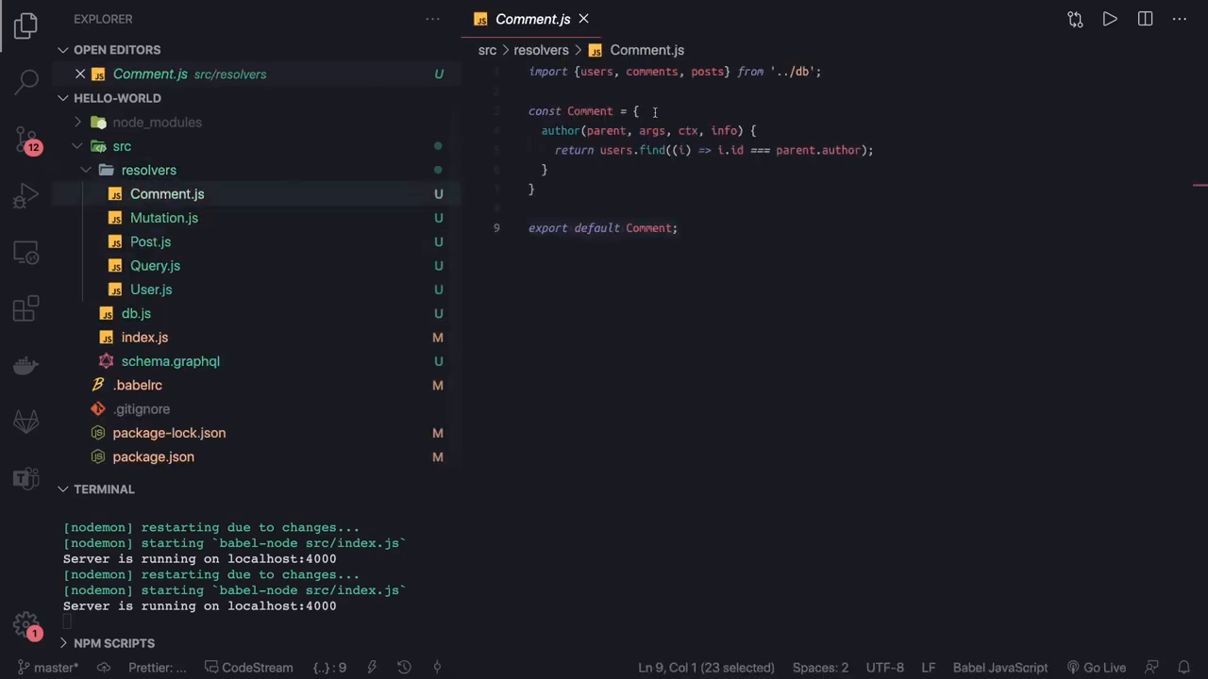
pyautogui.click(567, 72)
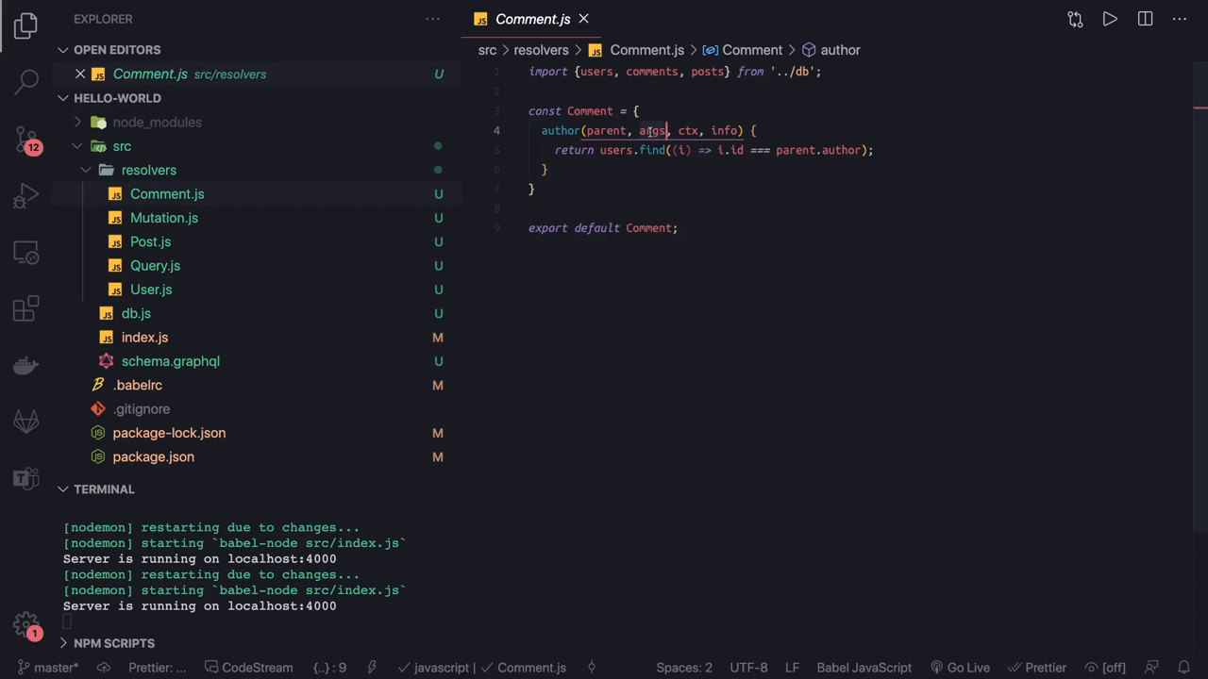
pyautogui.doubleClick(651, 130)
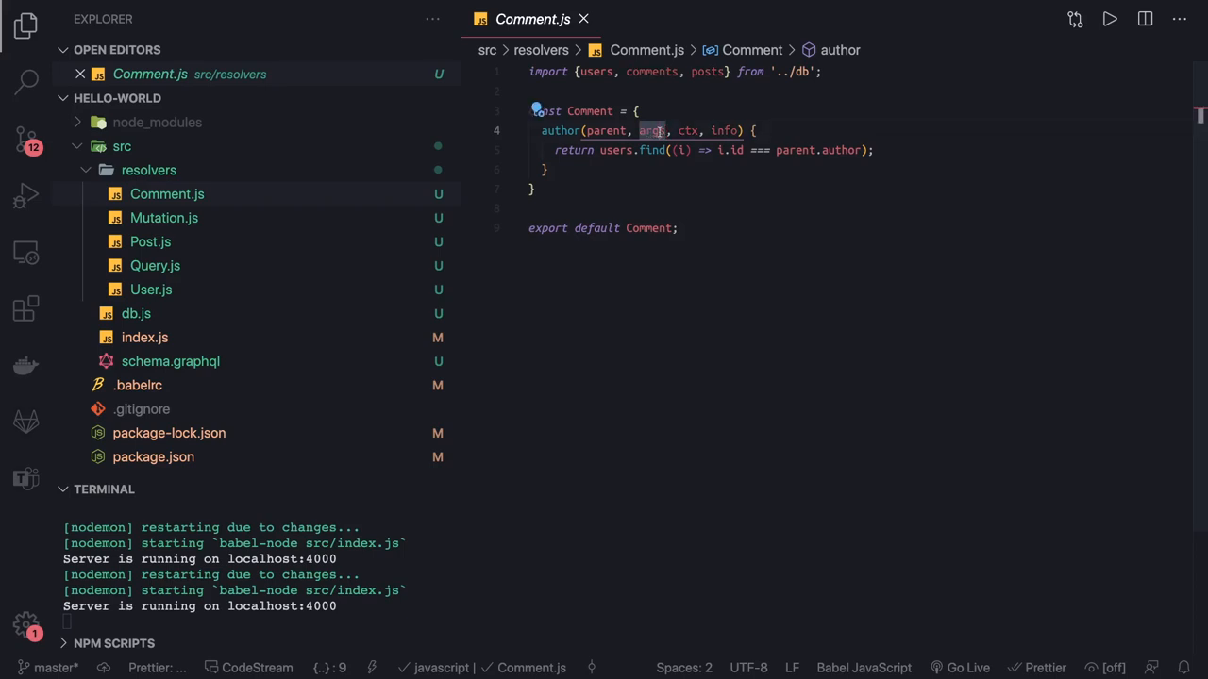
pyautogui.moveTo(144, 336)
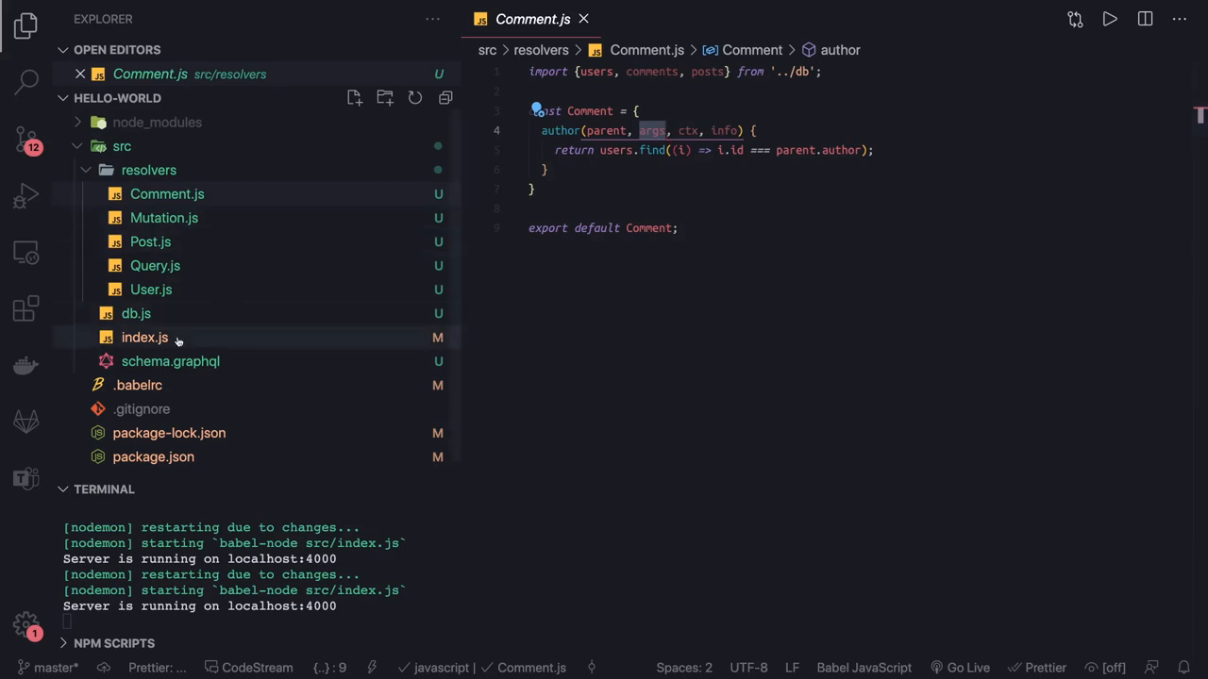
# Step: Open index.js and place the cursor in the GraphQLServer resolvers and context setup
pyautogui.click(143, 336)
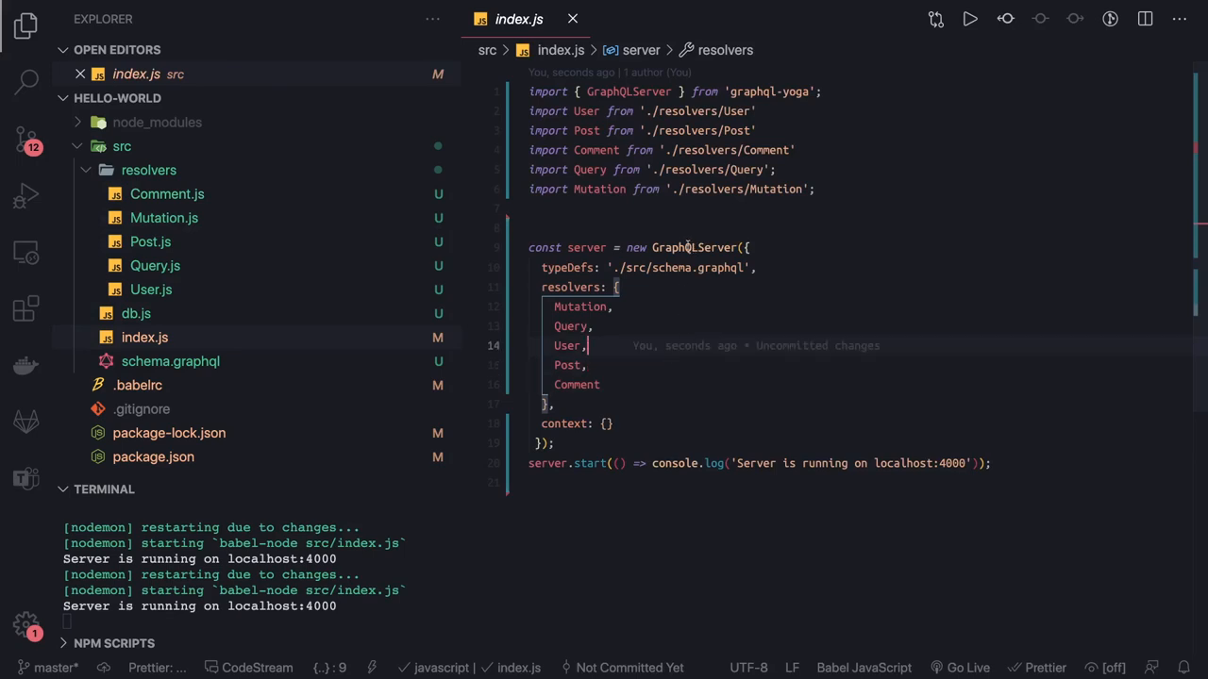
pyautogui.click(566, 268)
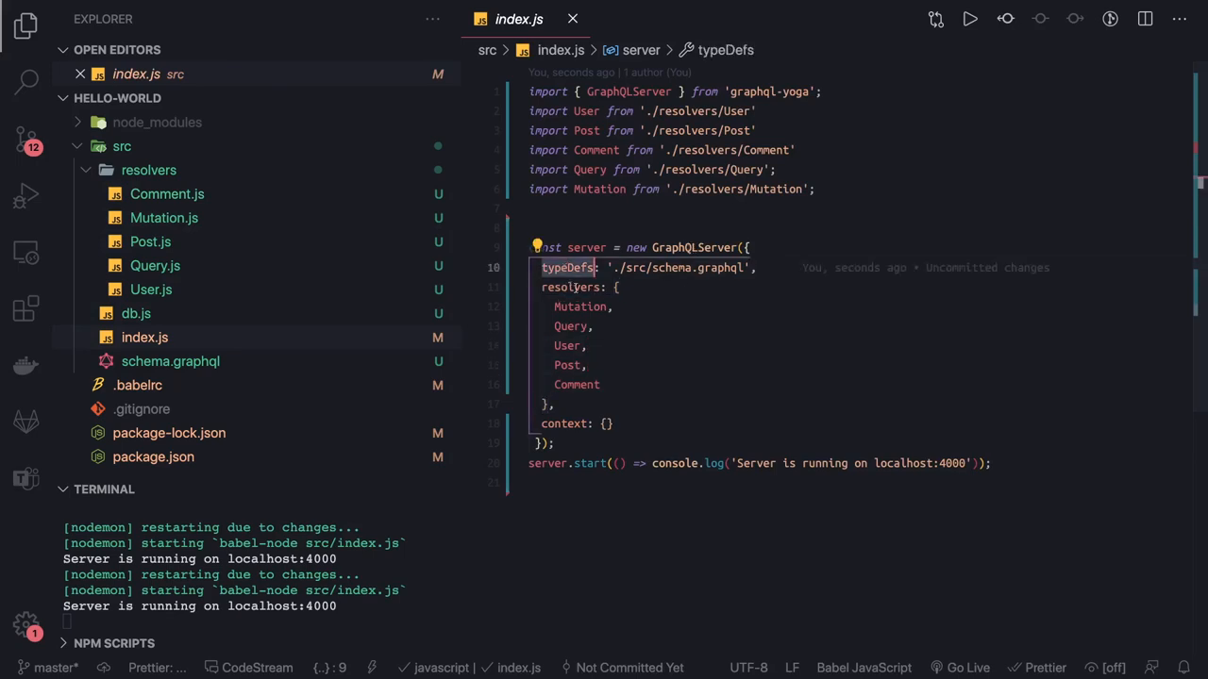
pyautogui.click(570, 287)
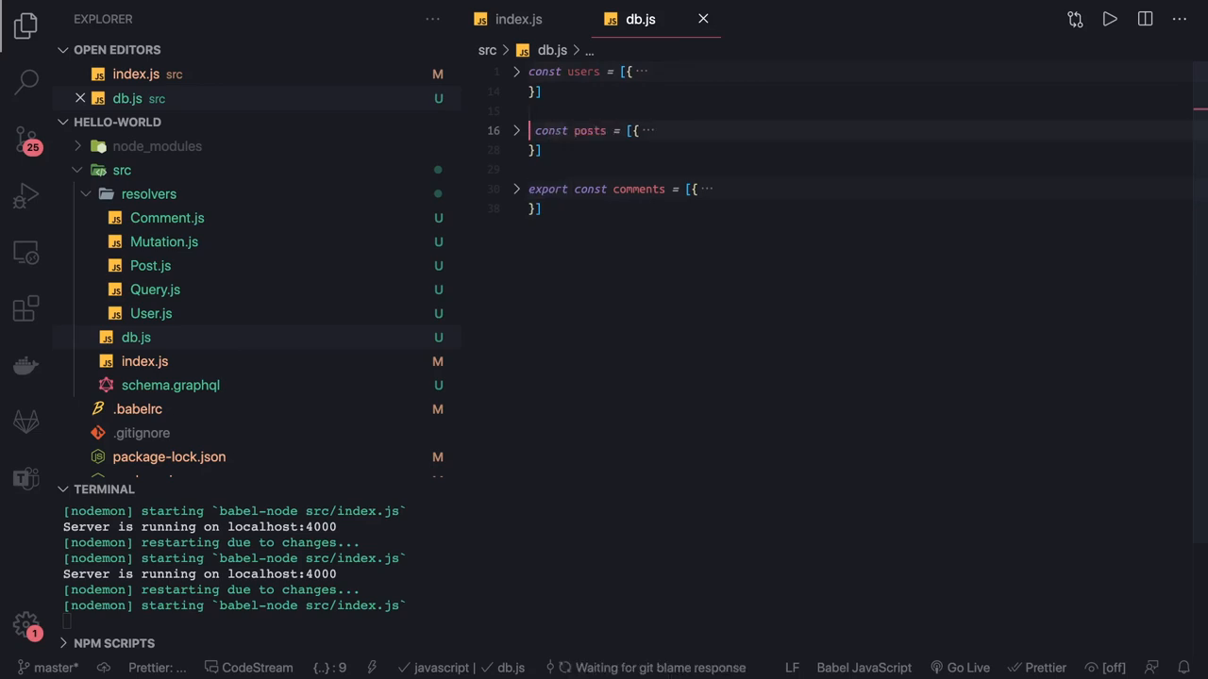
# Step: Define const Database = { users, posts, comments } in db.js in place of the comments export
pyautogui.doubleClick(548, 189)
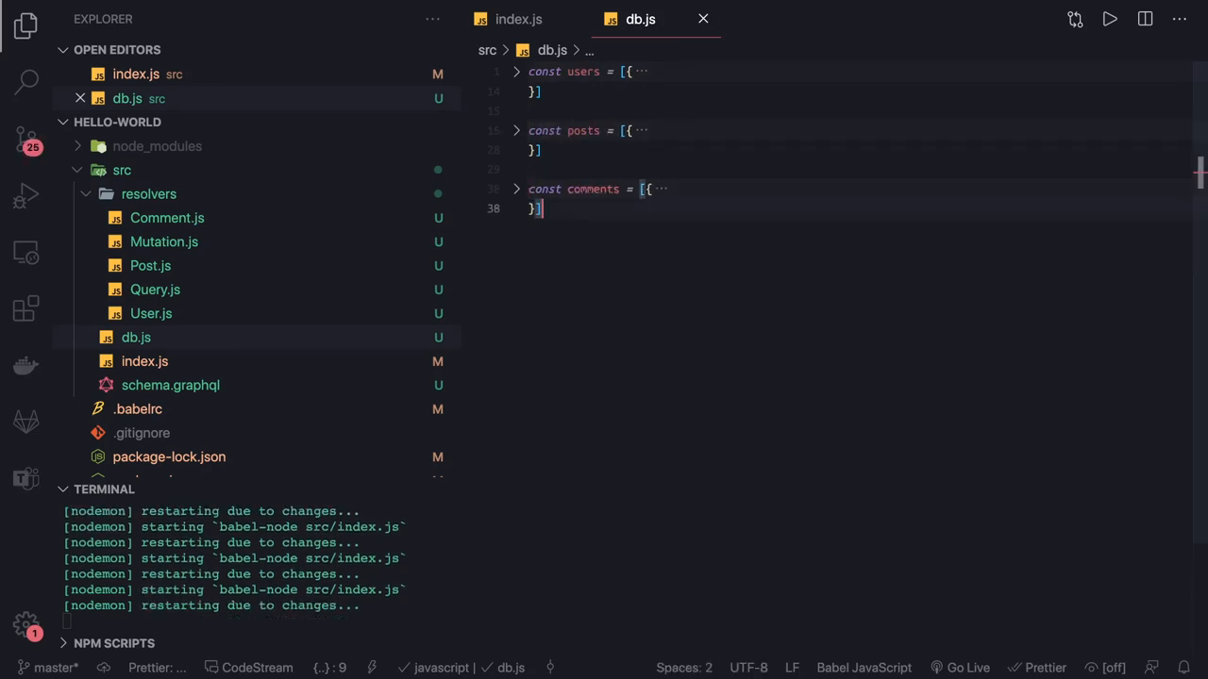
pyautogui.write('const')
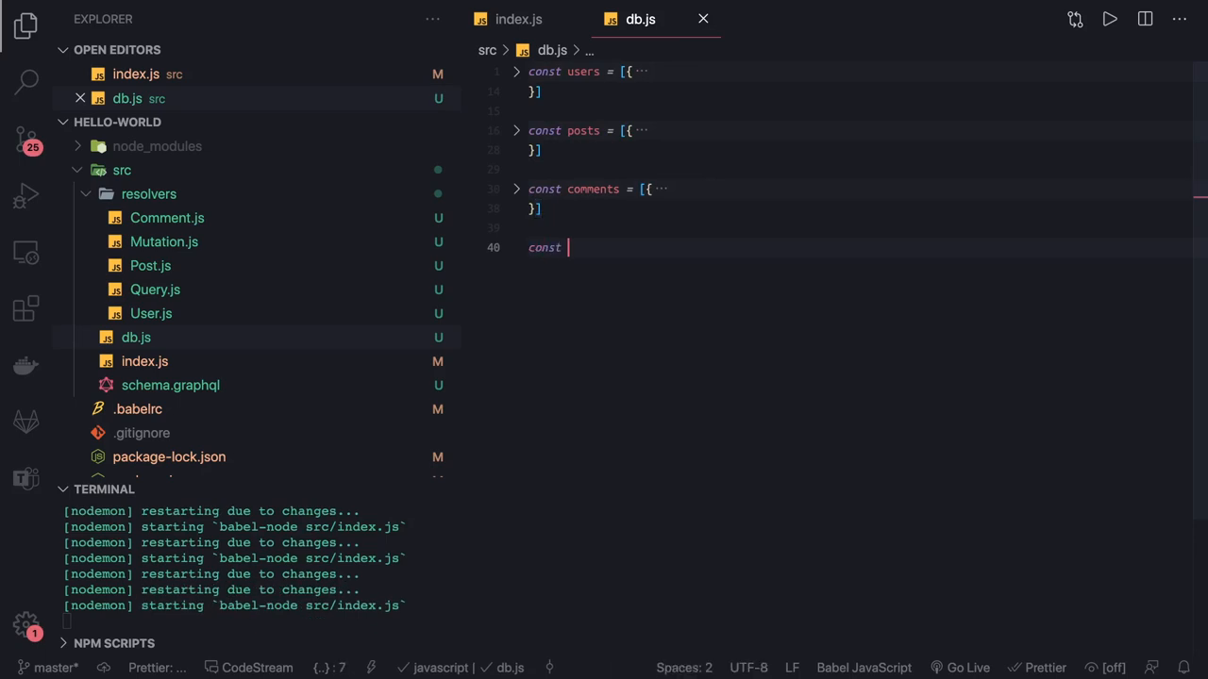
pyautogui.write('Datba')
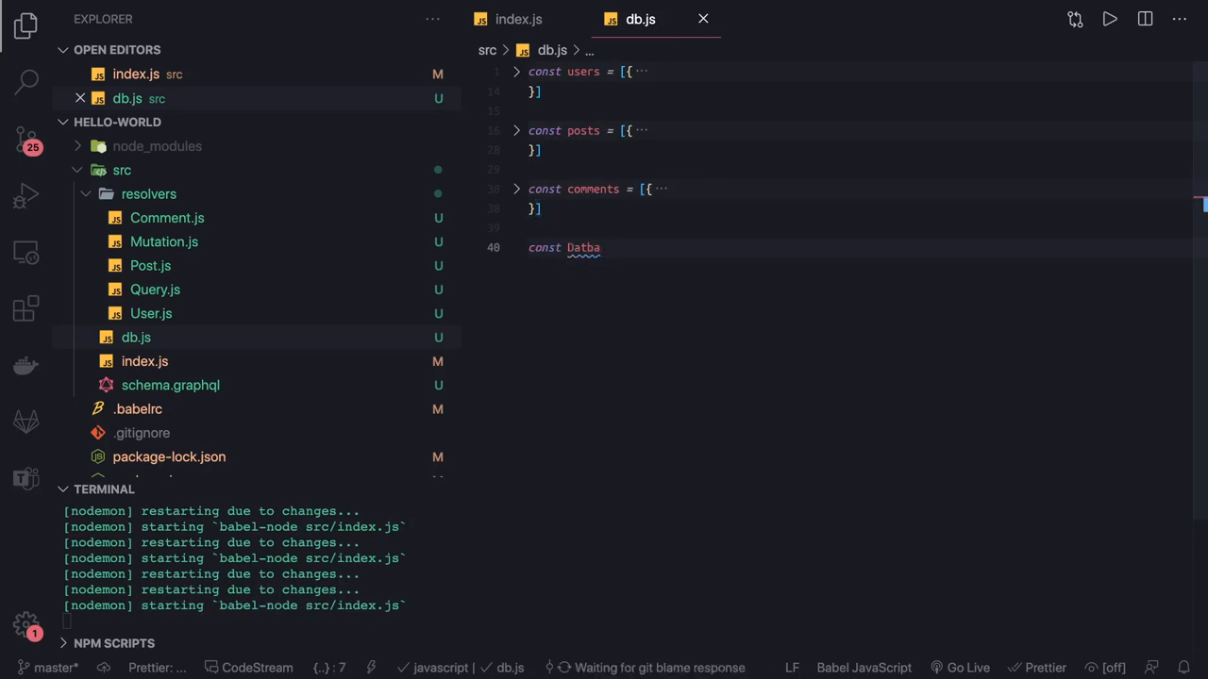
pyautogui.write('s')
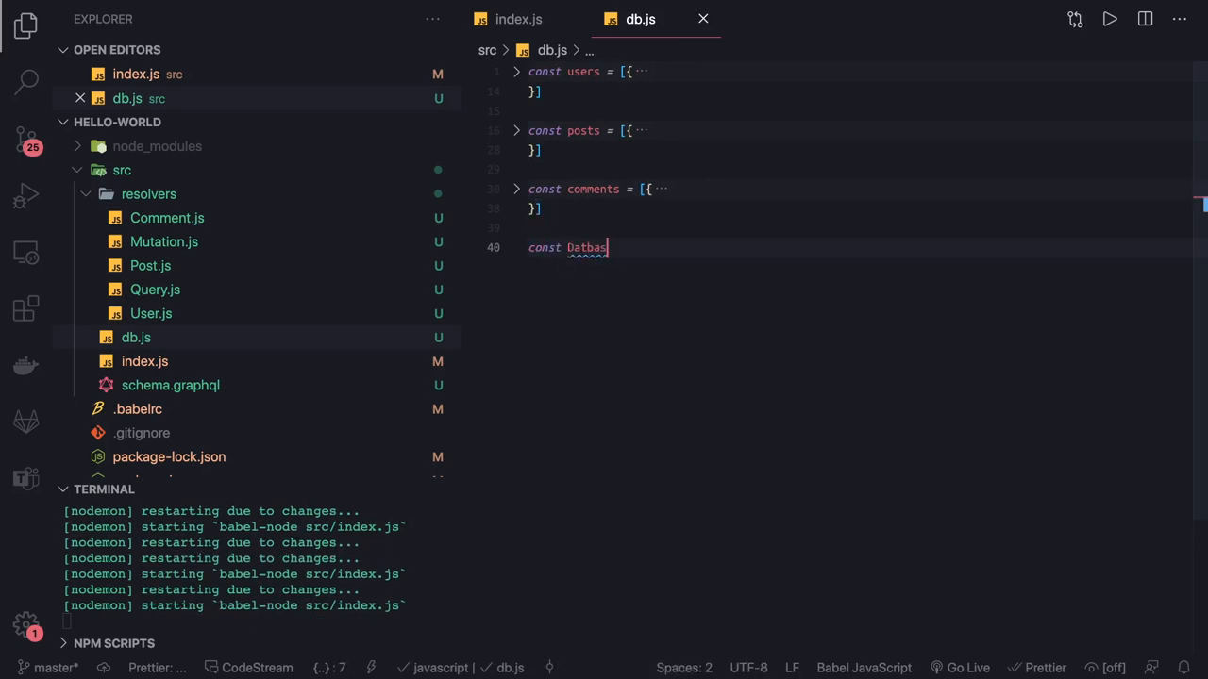
pyautogui.press('Backspace')
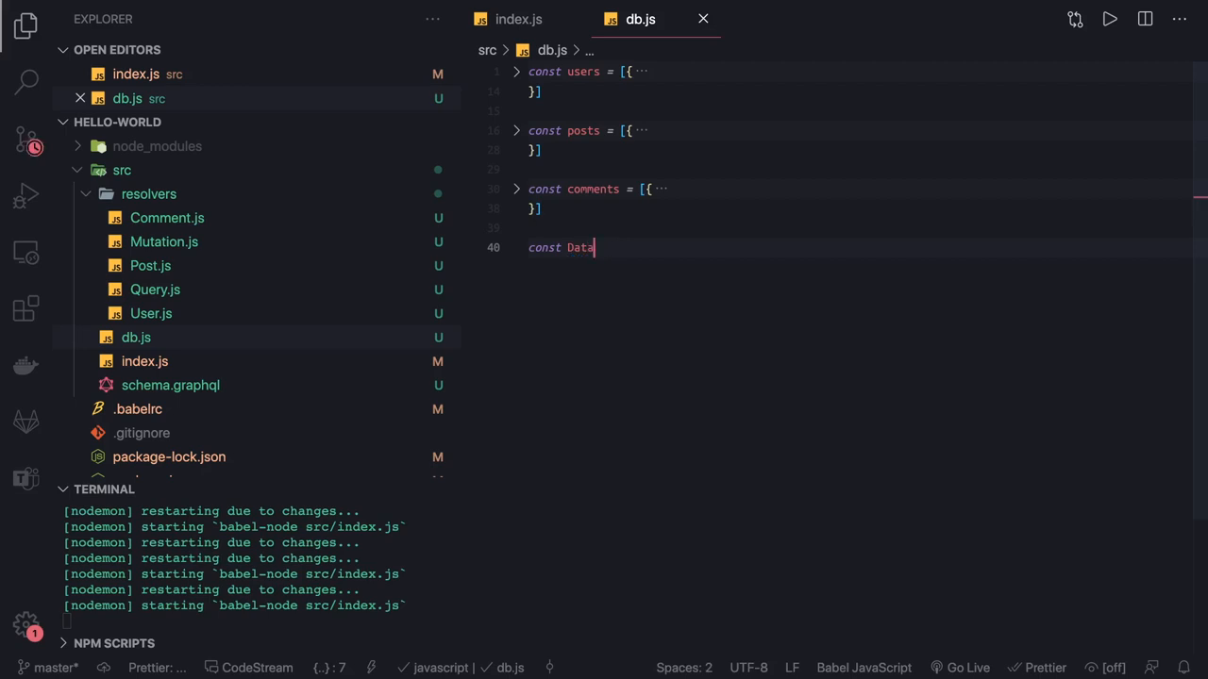
pyautogui.write('base =')
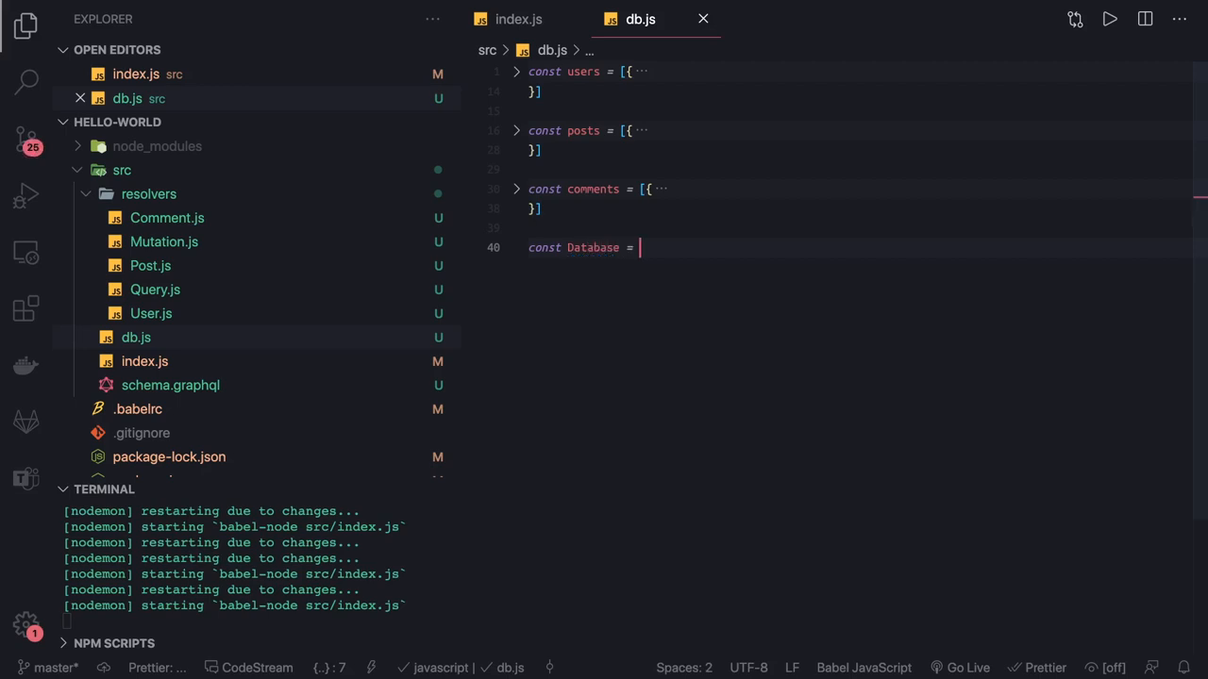
pyautogui.write('{')
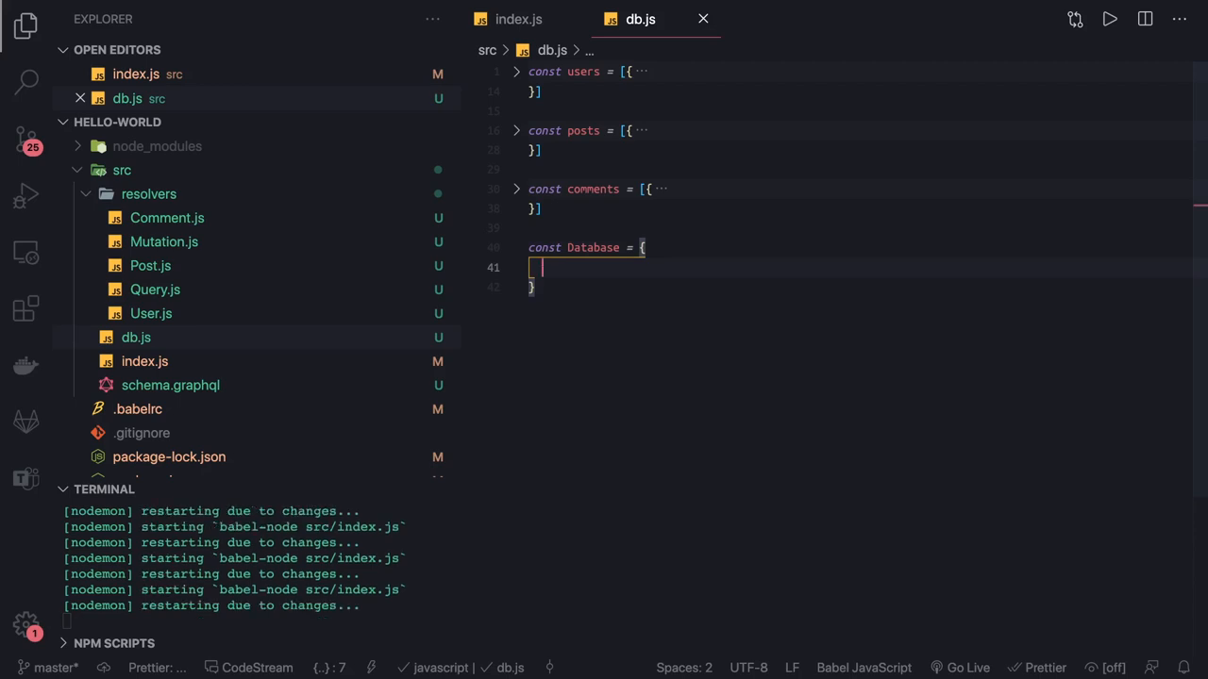
pyautogui.write('users,')
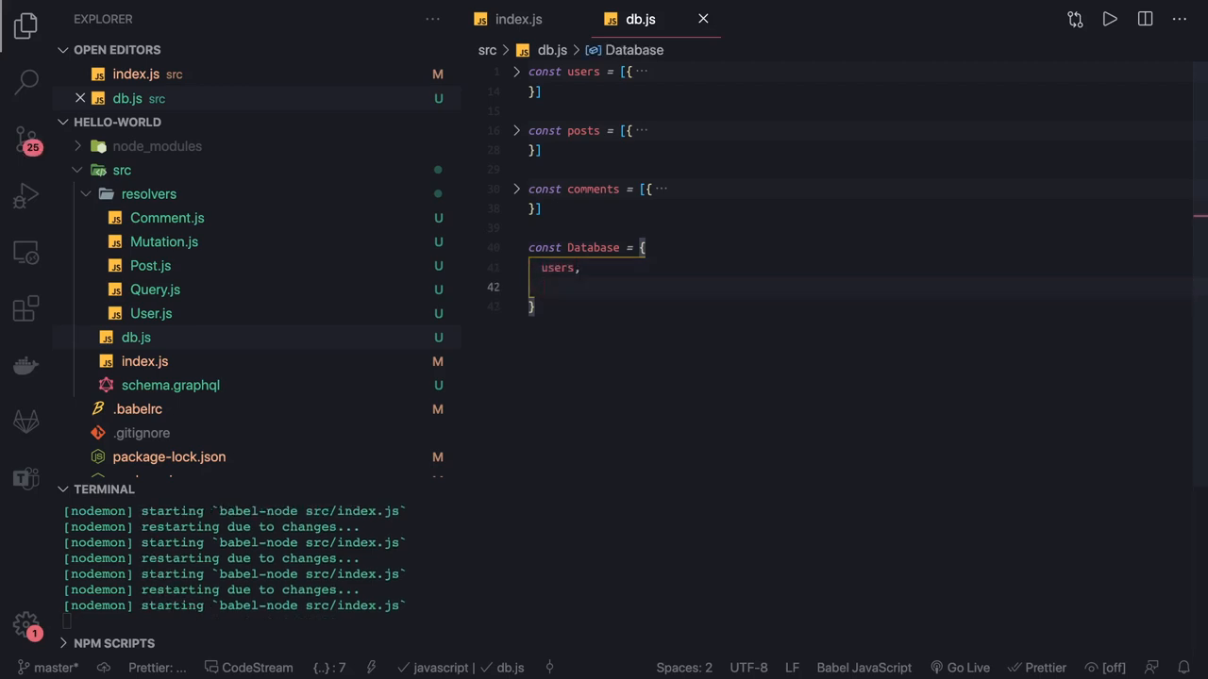
pyautogui.write('posts,')
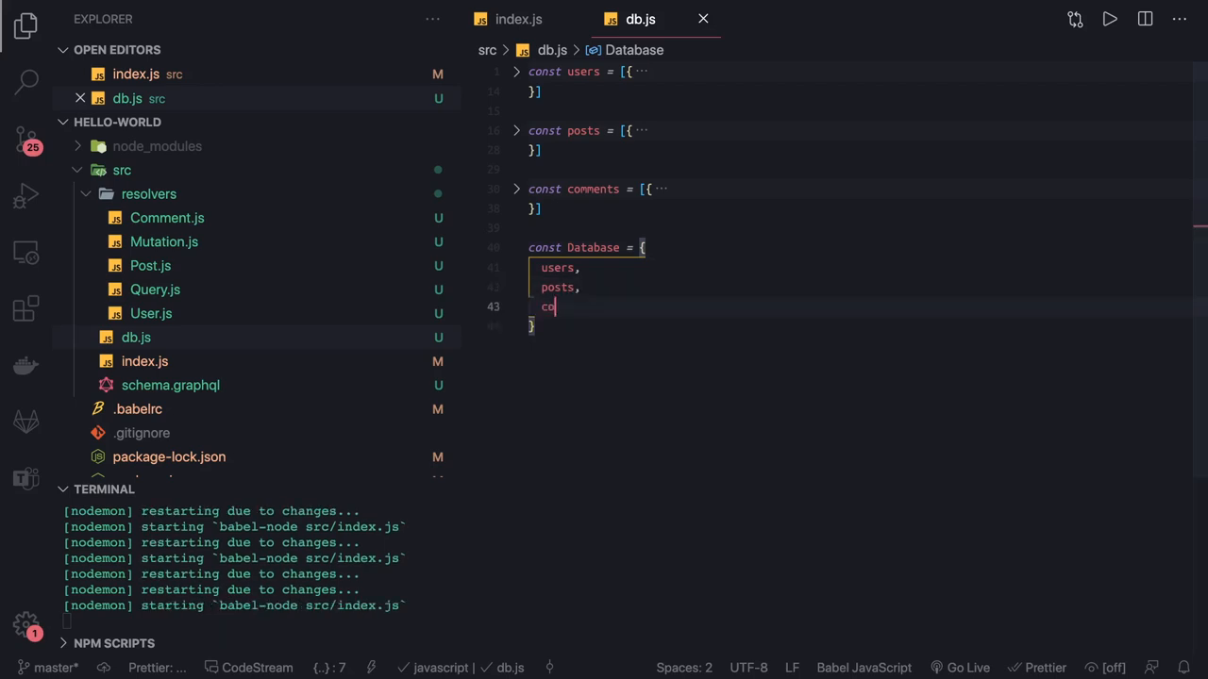
pyautogui.write('mments')
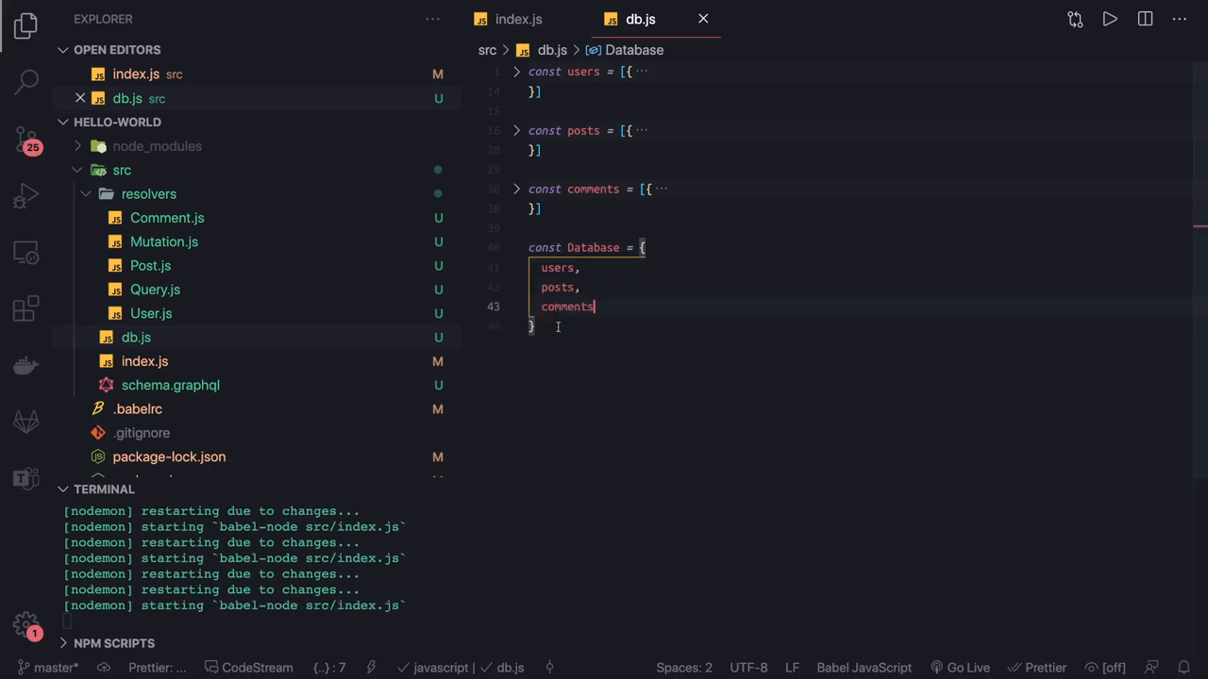
# Step: Add 'export default Database;' at the end of db.js
pyautogui.write('export d')
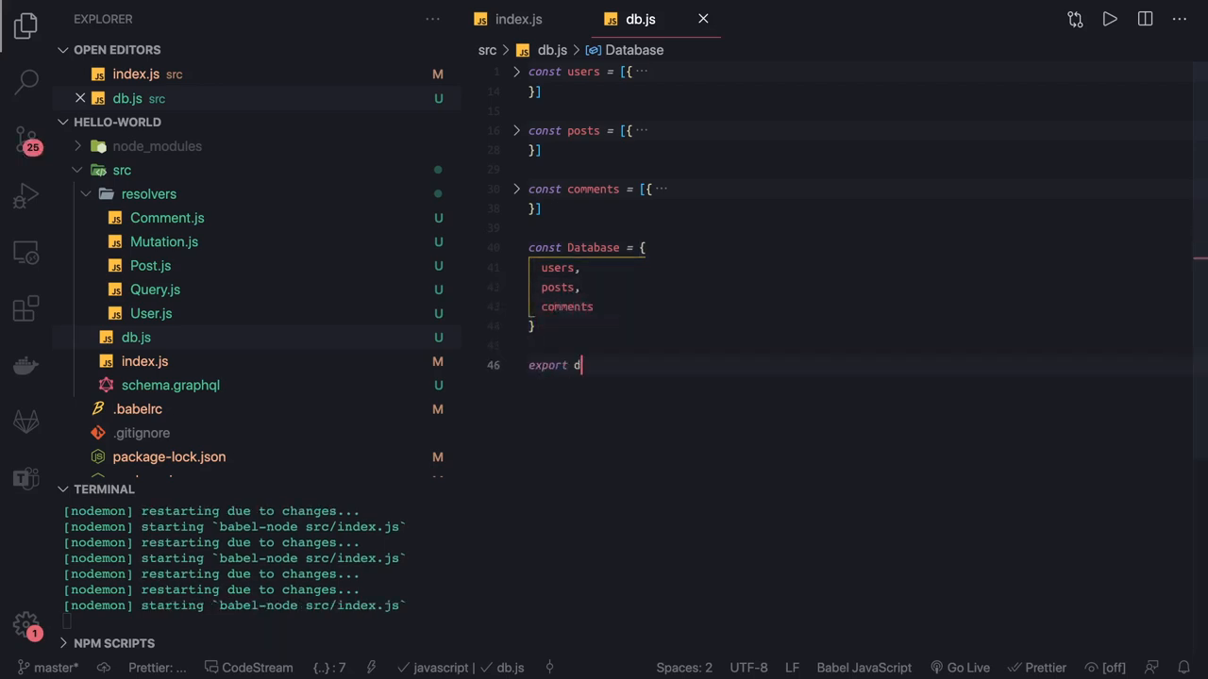
pyautogui.write('efault D')
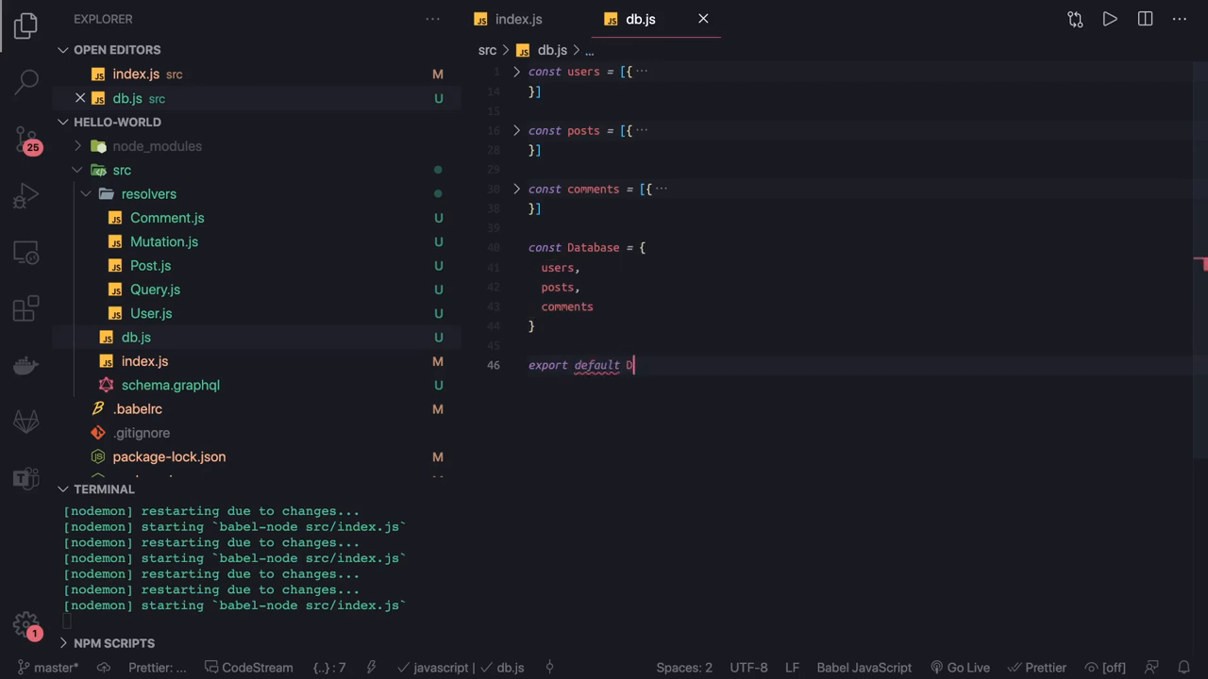
pyautogui.write('atabase;')
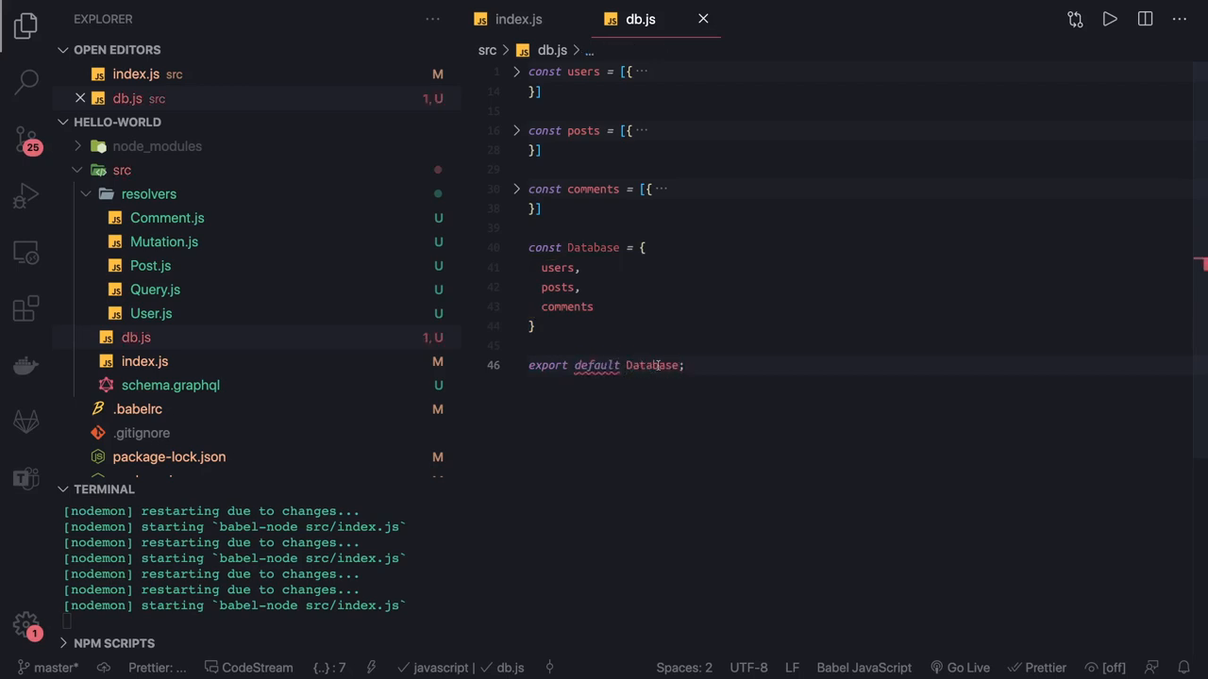
pyautogui.doubleClick(651, 366)
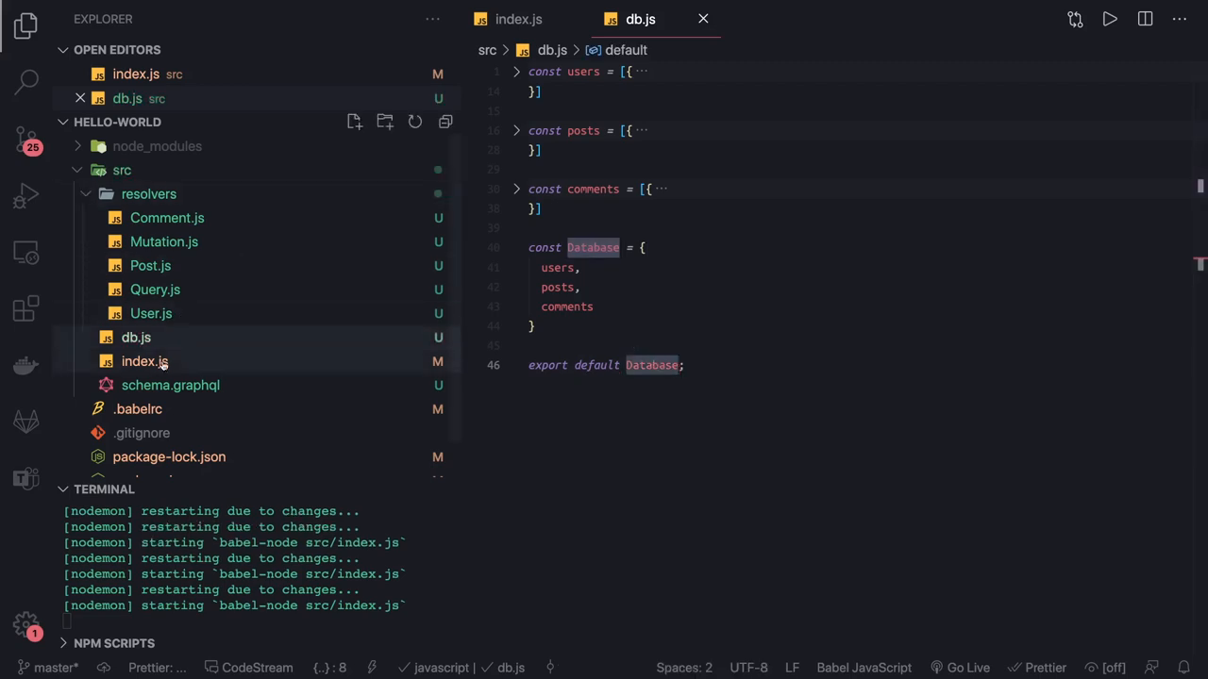
# Step: Add the line import DB from './db'; to index.js
pyautogui.click(517, 19)
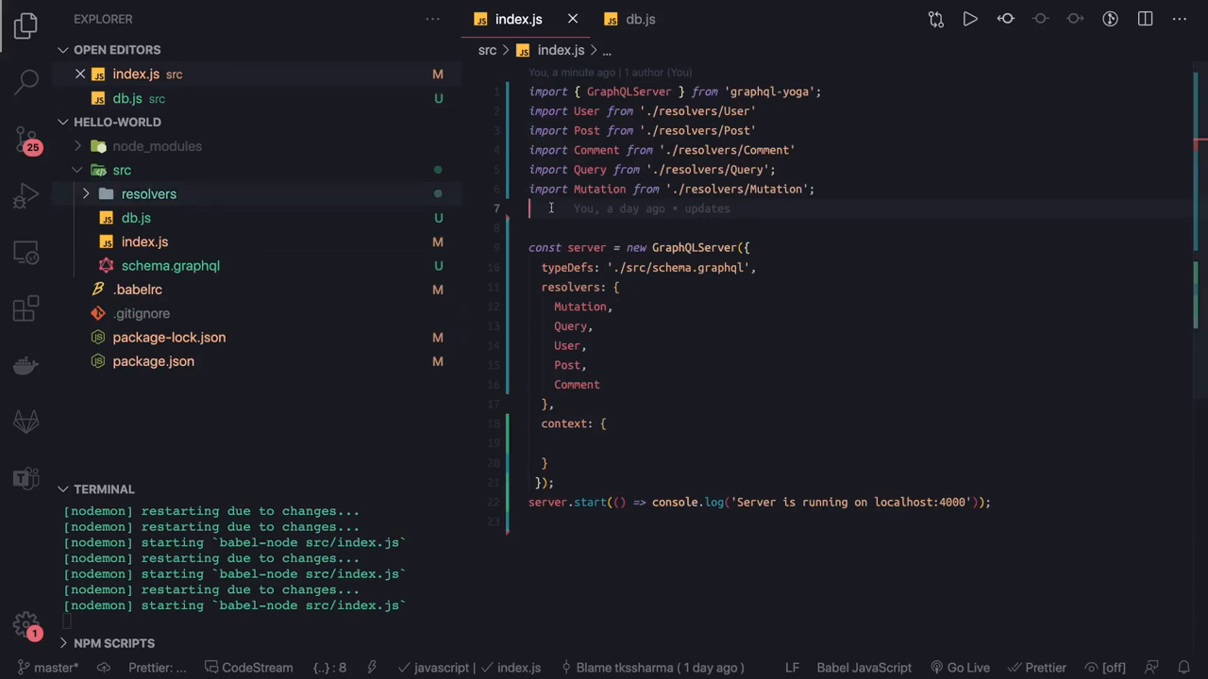
pyautogui.write('import Database')
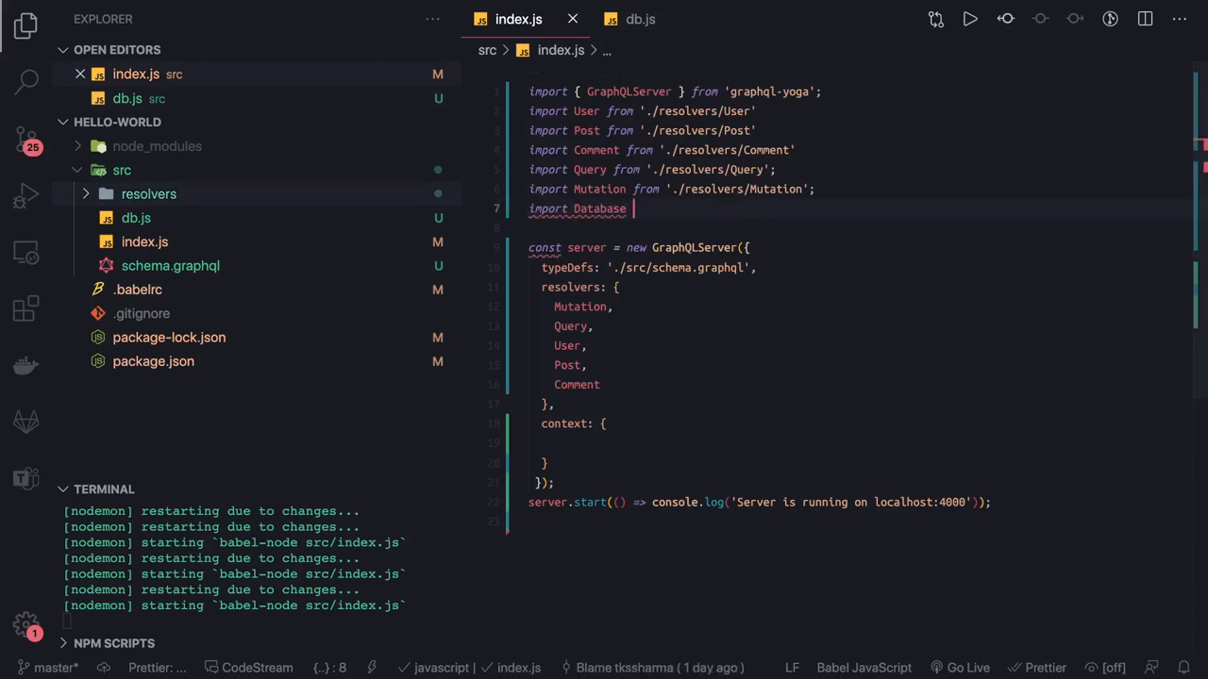
pyautogui.write("from './")
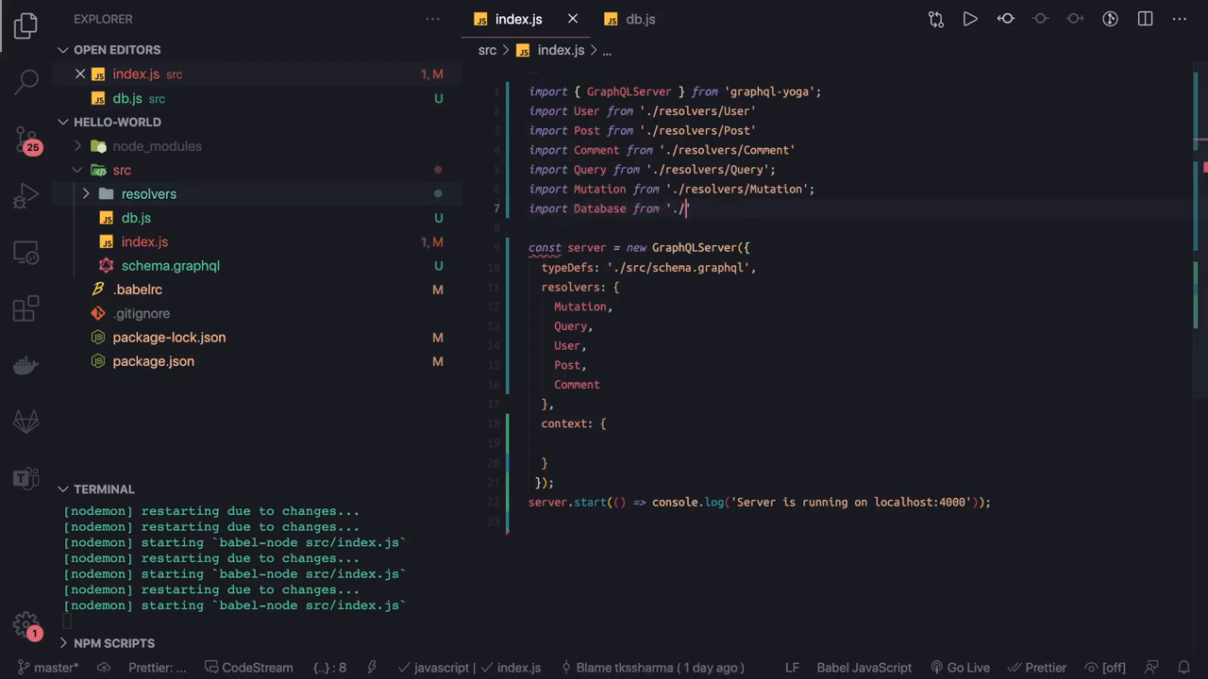
pyautogui.write("db';")
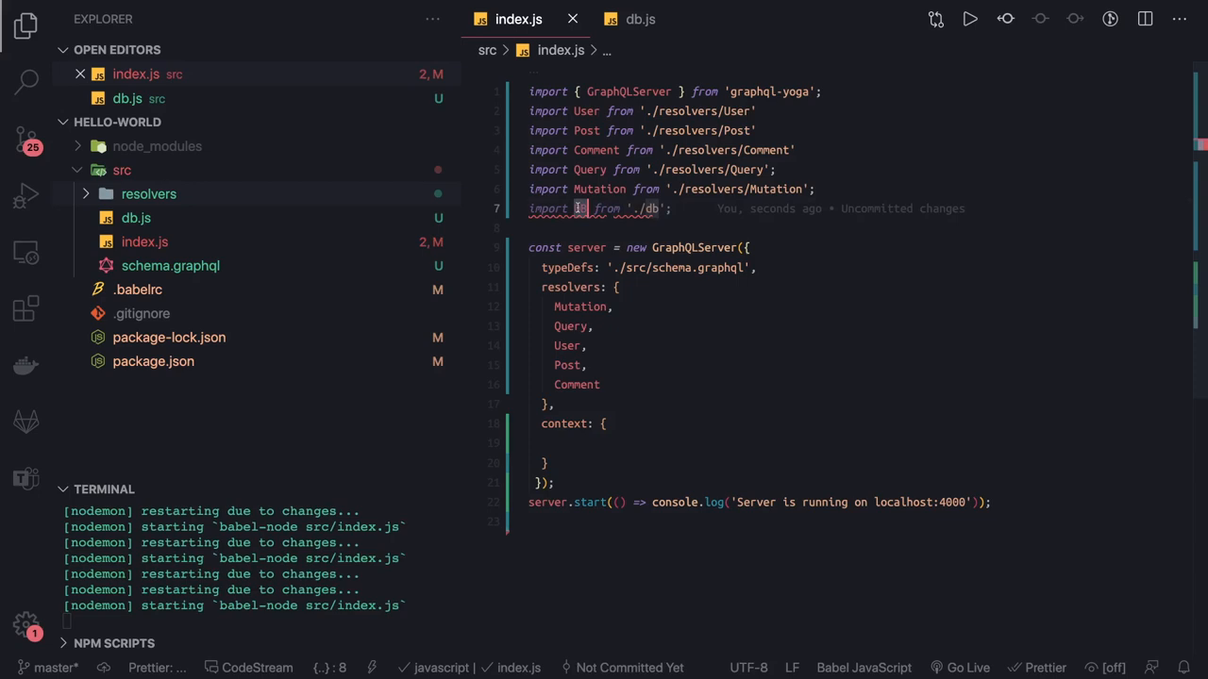
pyautogui.write('DB }, info) {')
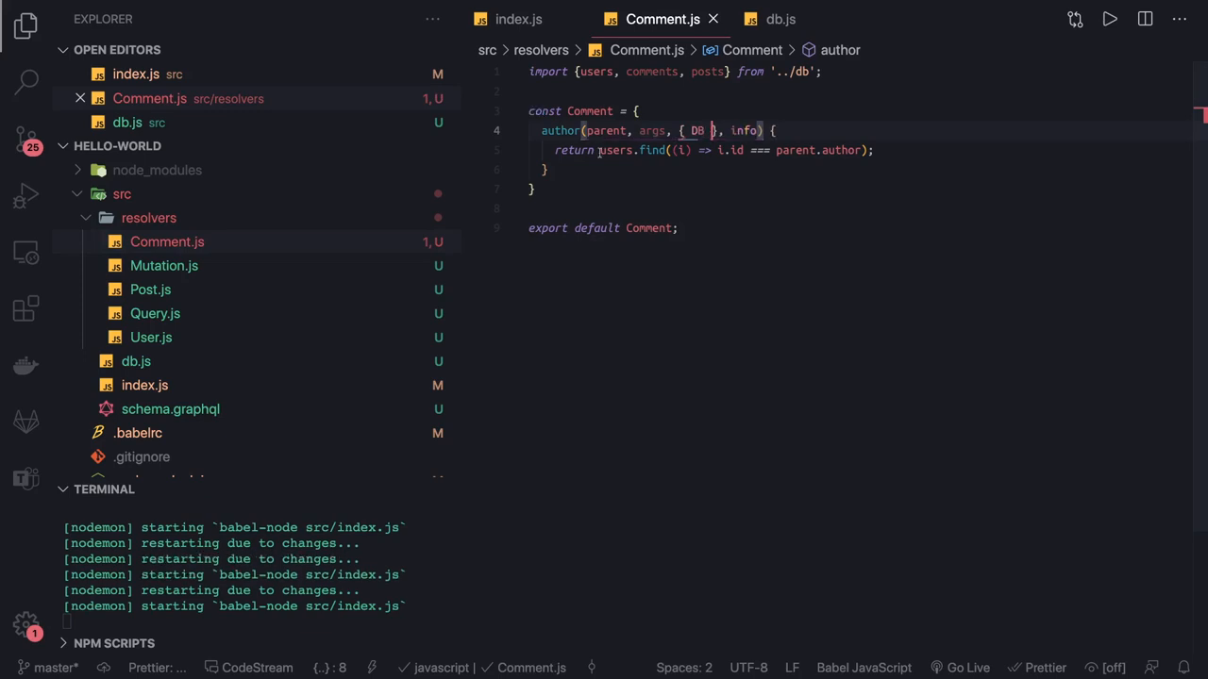
# Step: Change the Comment author resolver to use DB.users.find with { DB } from context
pyautogui.write('DB.')
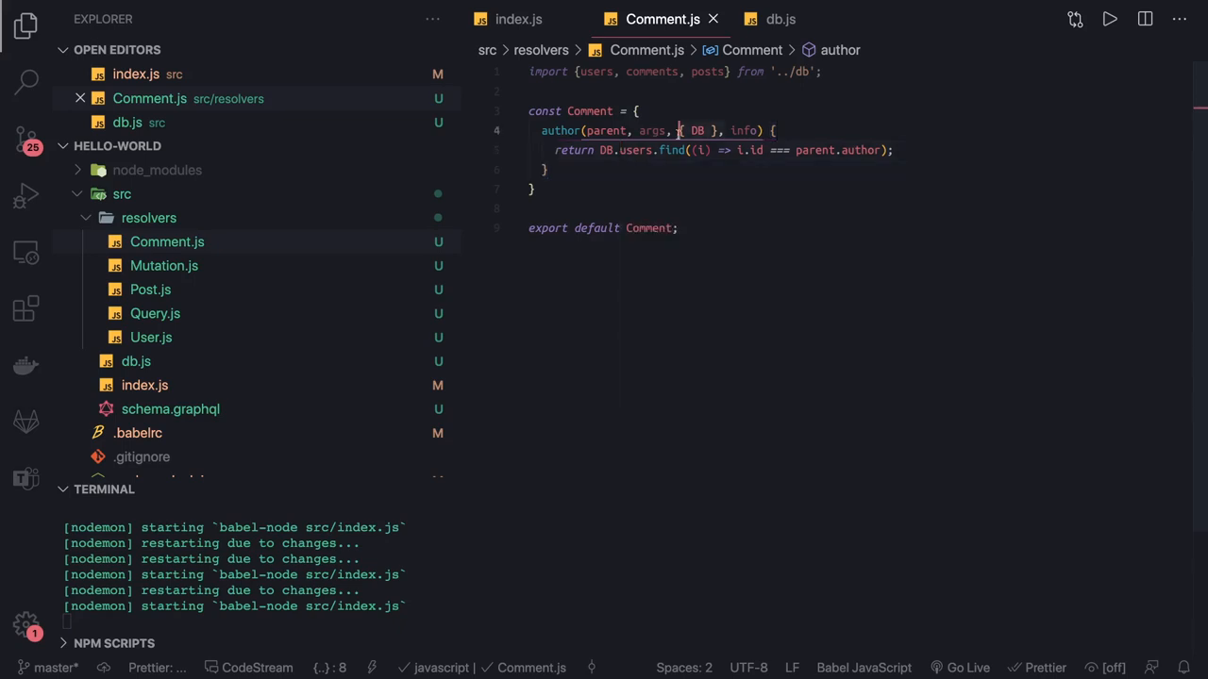
pyautogui.click(528, 72)
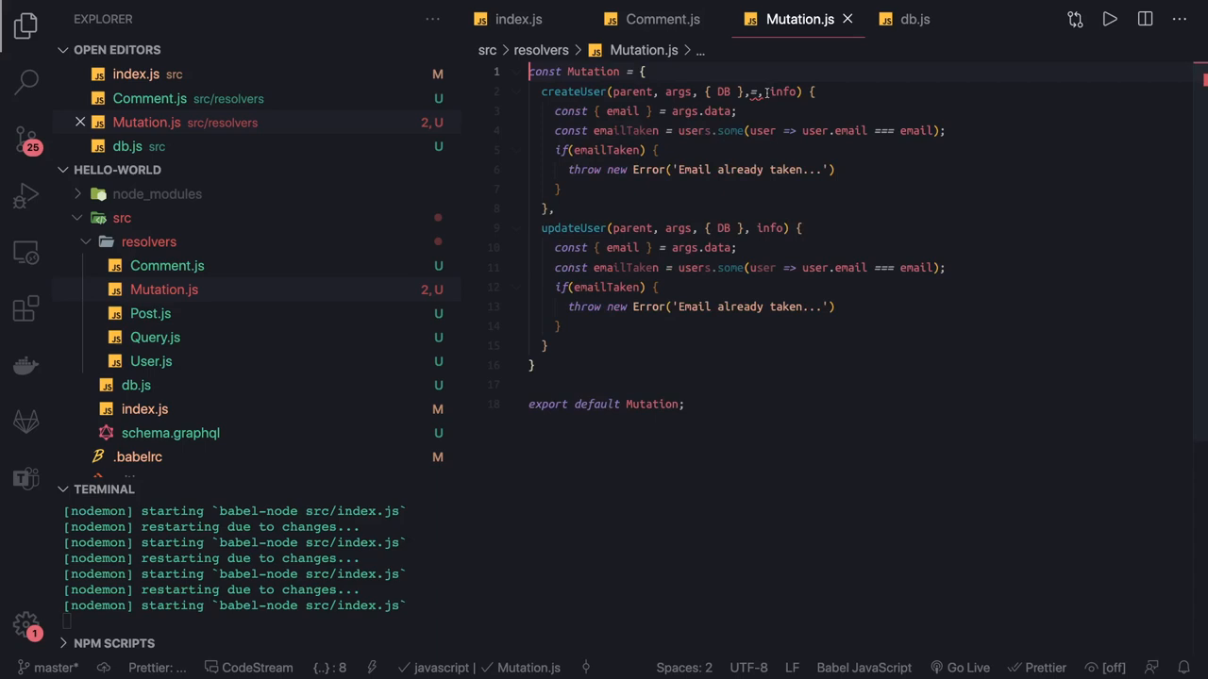
# Step: Switch createUser and updateUser email checks in Mutation.js to DB.users.some
pyautogui.click(770, 91)
pyautogui.write('DB.')
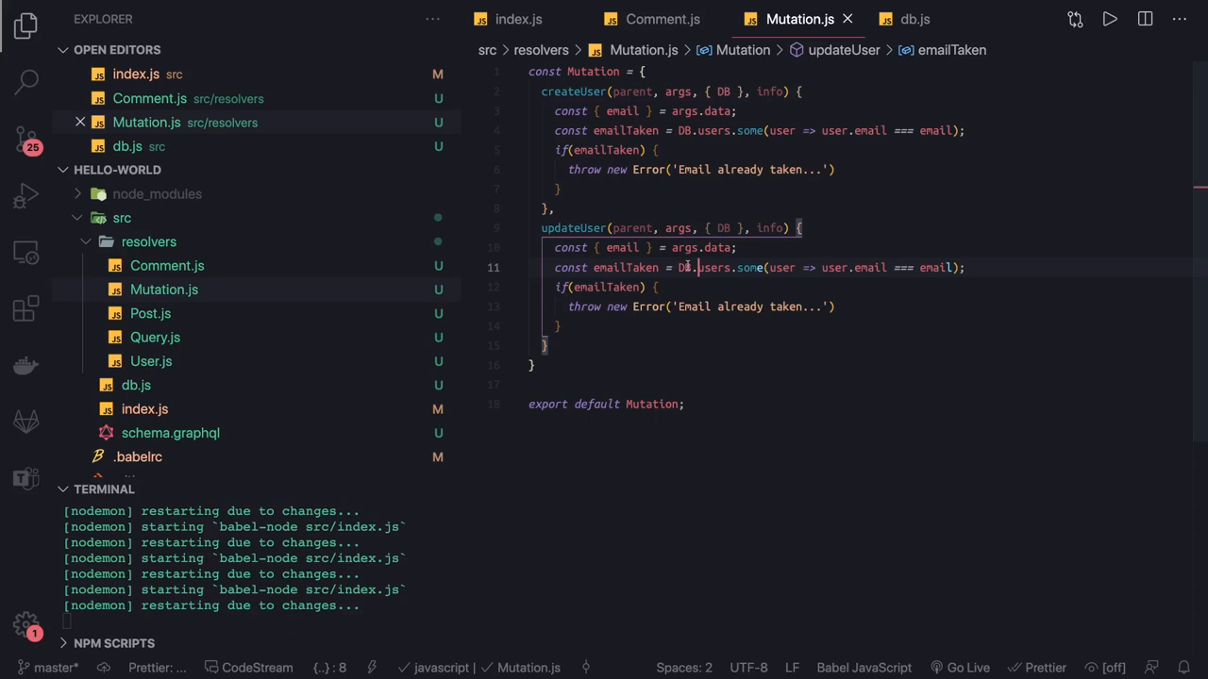
pyautogui.click(721, 90)
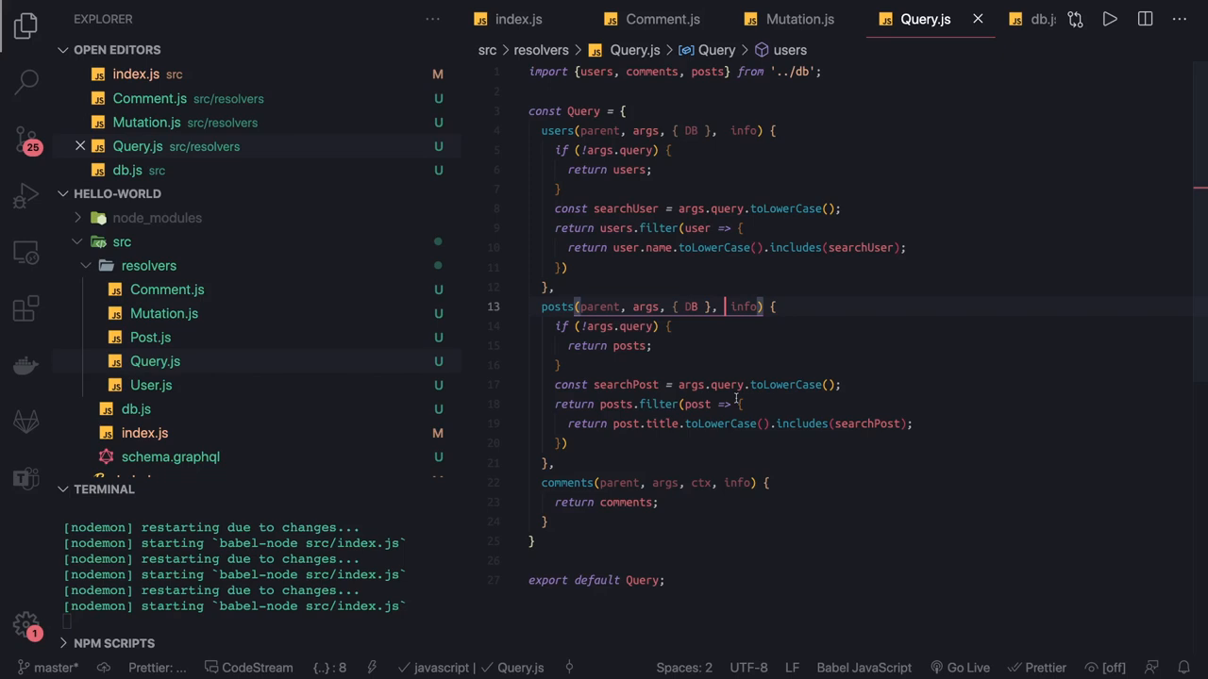
# Step: Switch Query.js's users and posts filters to DB.users.filter and DB.posts.filter
pyautogui.click(615, 404)
pyautogui.write('DB.')
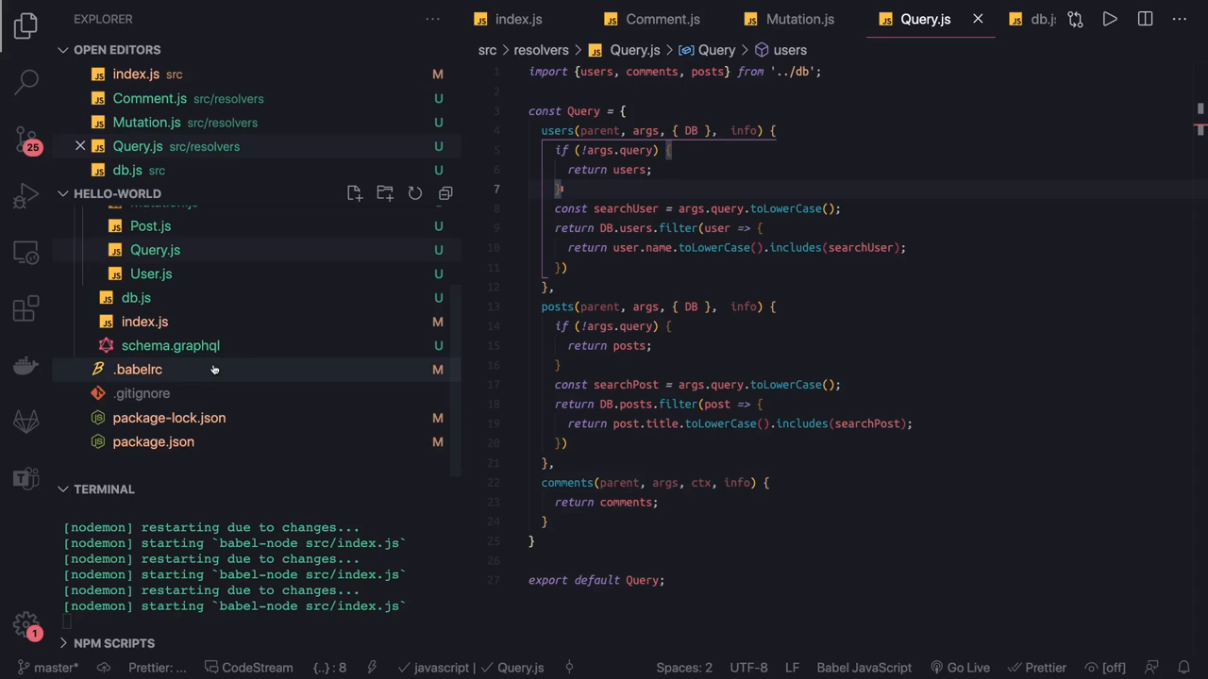
pyautogui.click(517, 19)
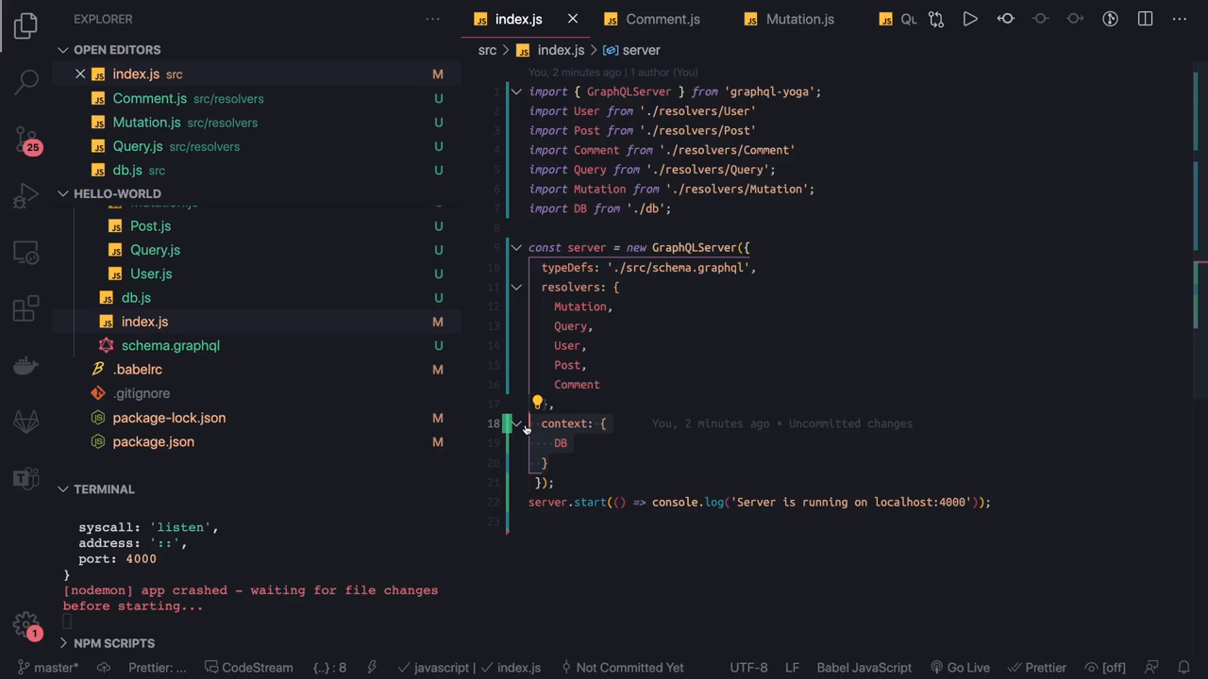
# Step: Add DB, user: {} and a session entry to the server context in index.js
pyautogui.click(574, 442)
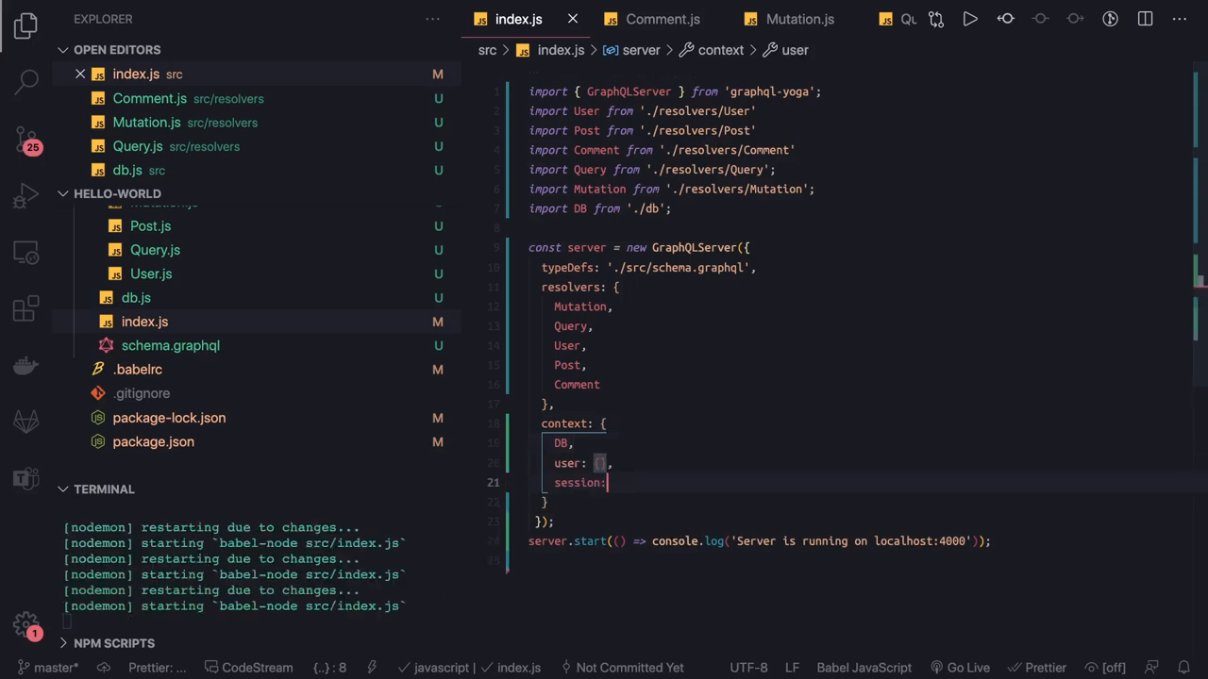
pyautogui.write('{}')
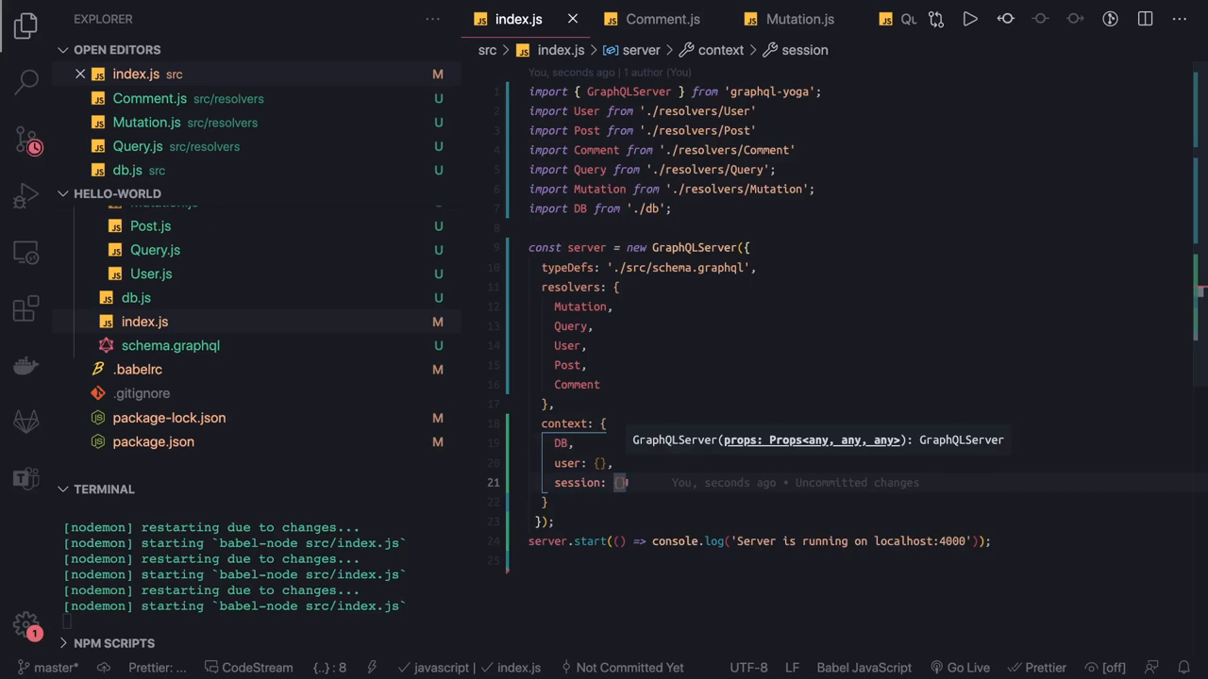